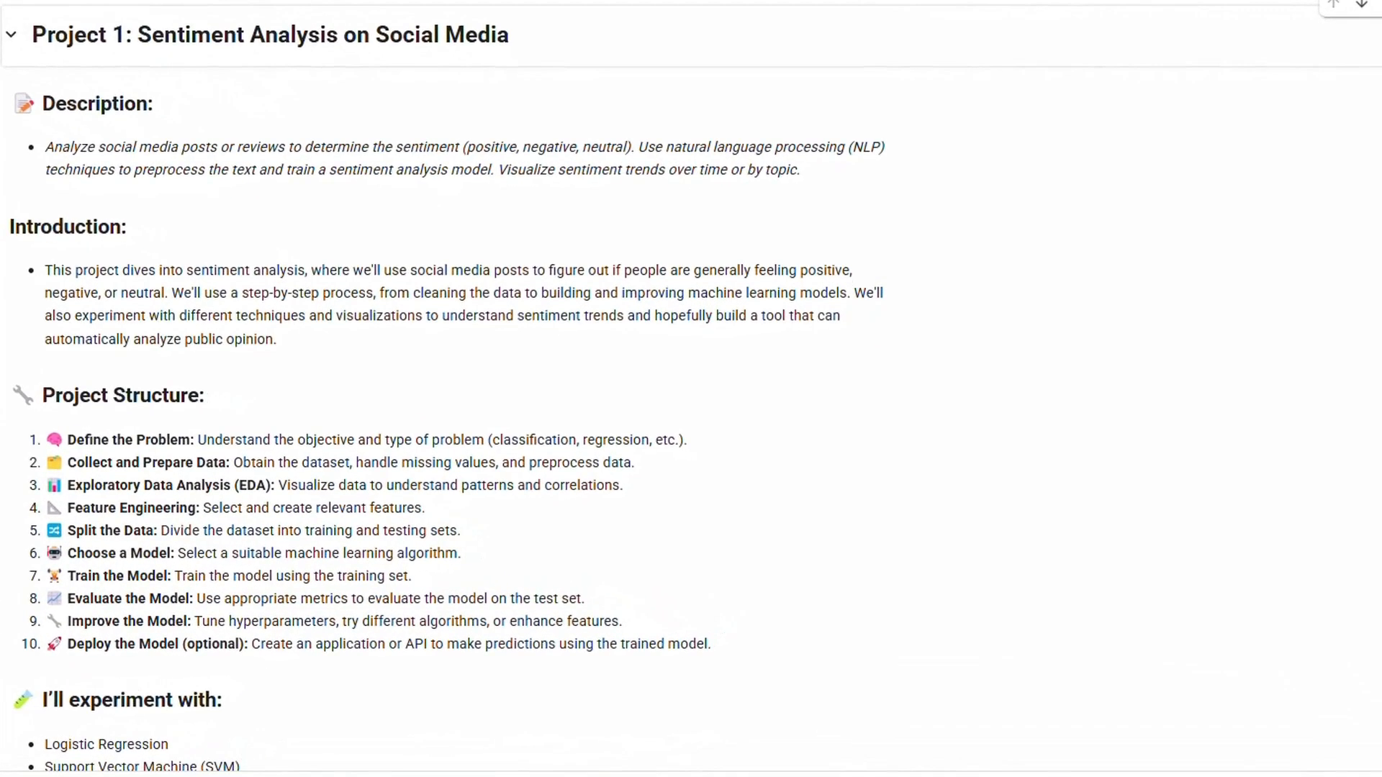
scroll("down", 3)
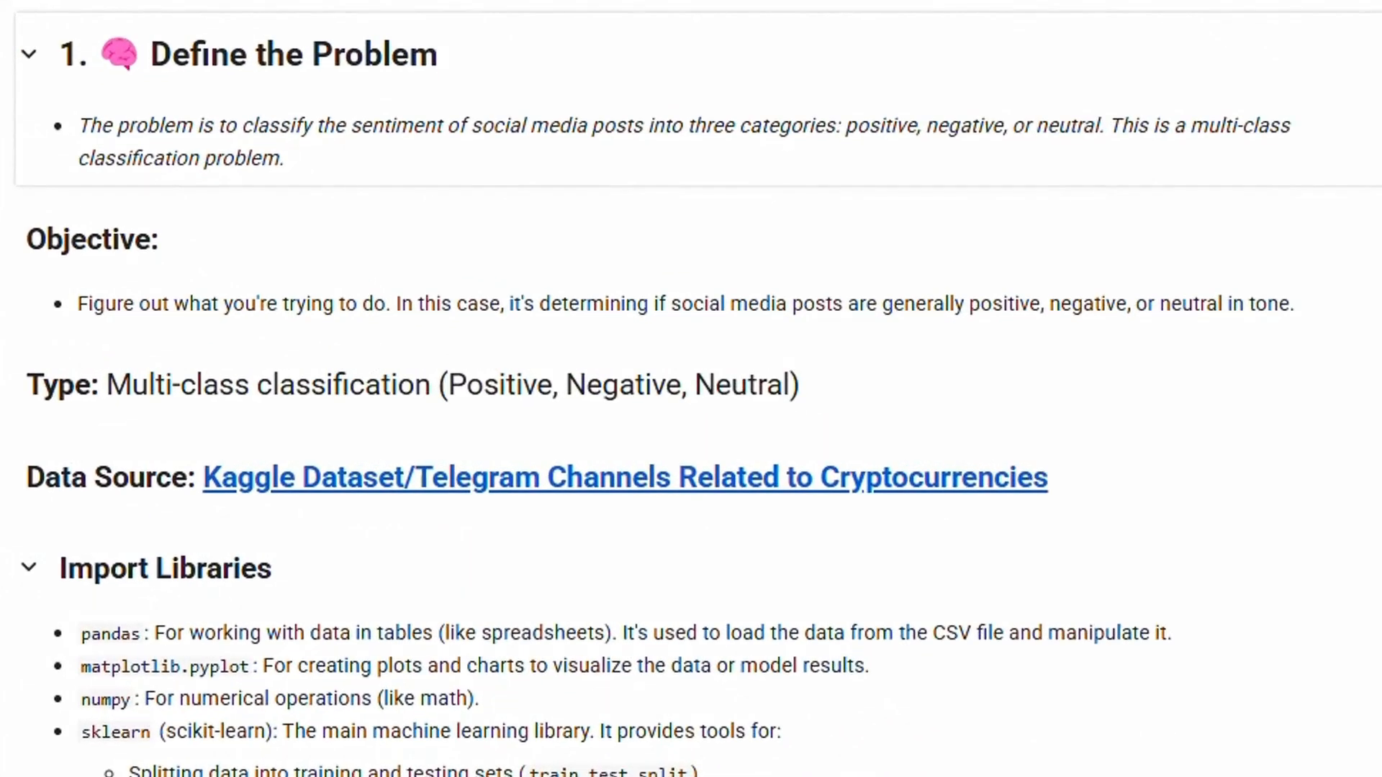
scroll("down", 3)
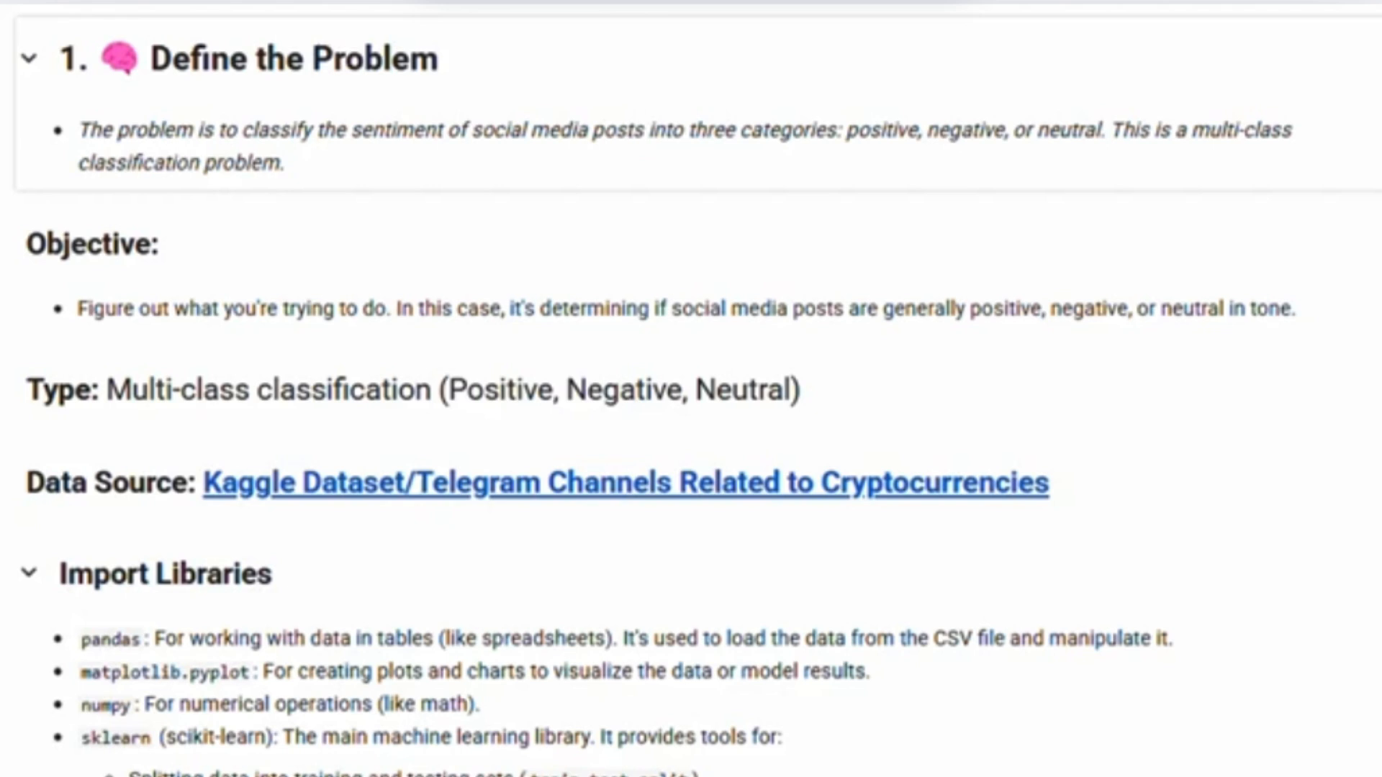
scroll("down", 3)
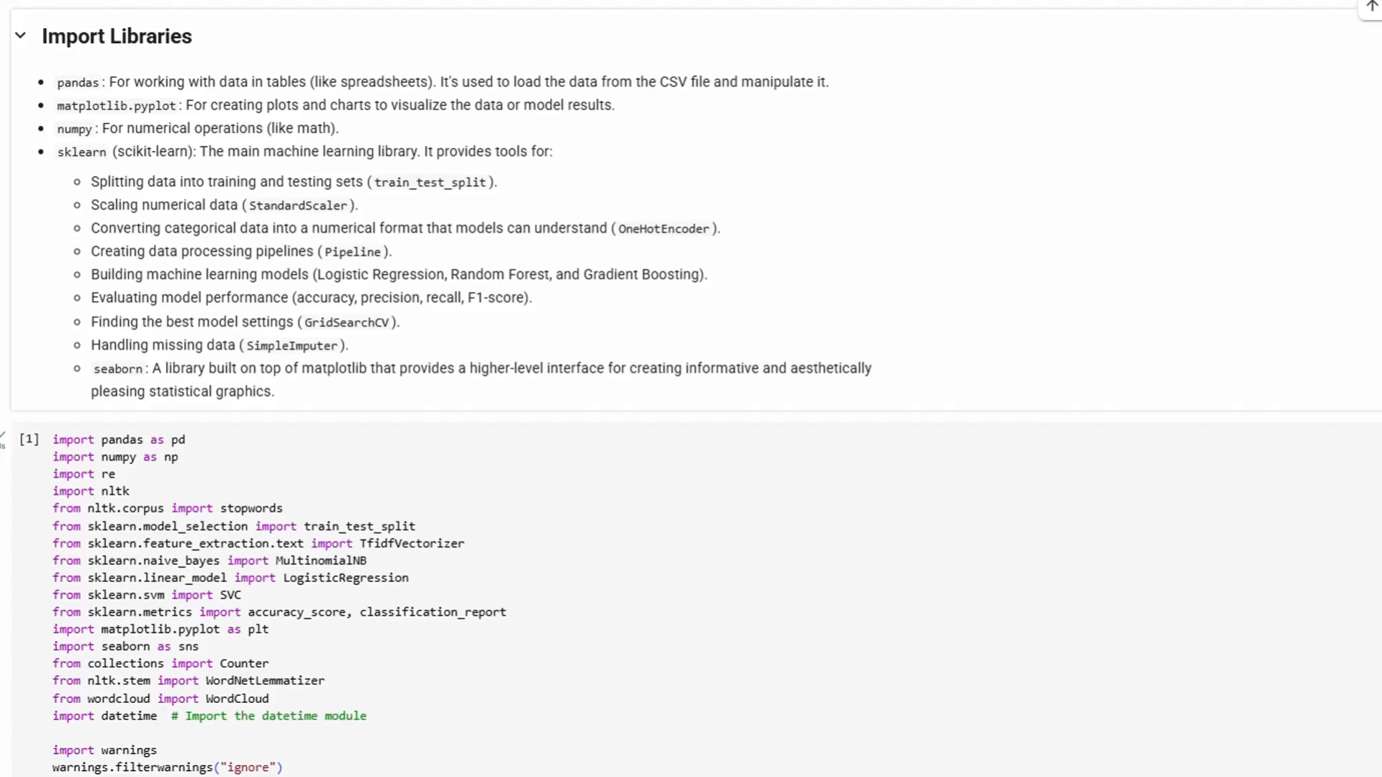
scroll("down", 3)
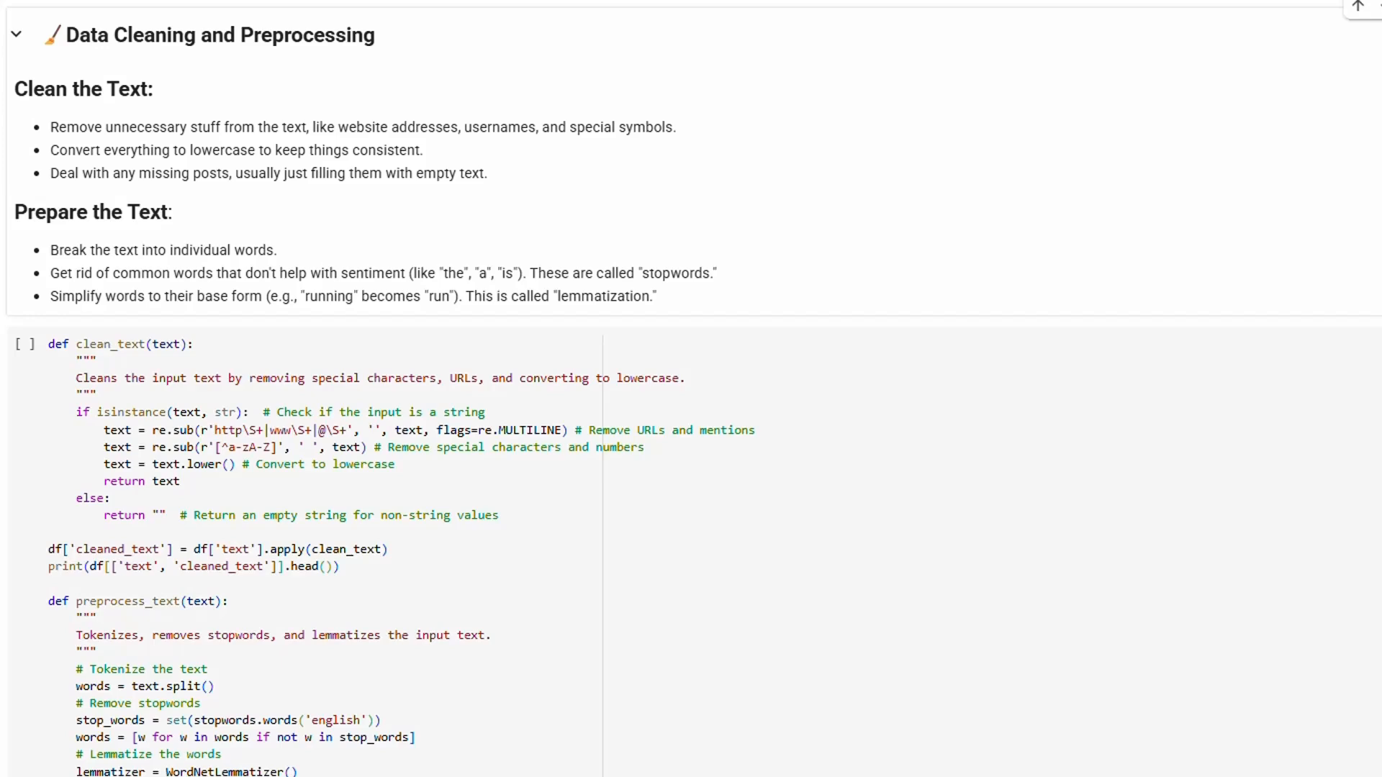
scroll("down", 3)
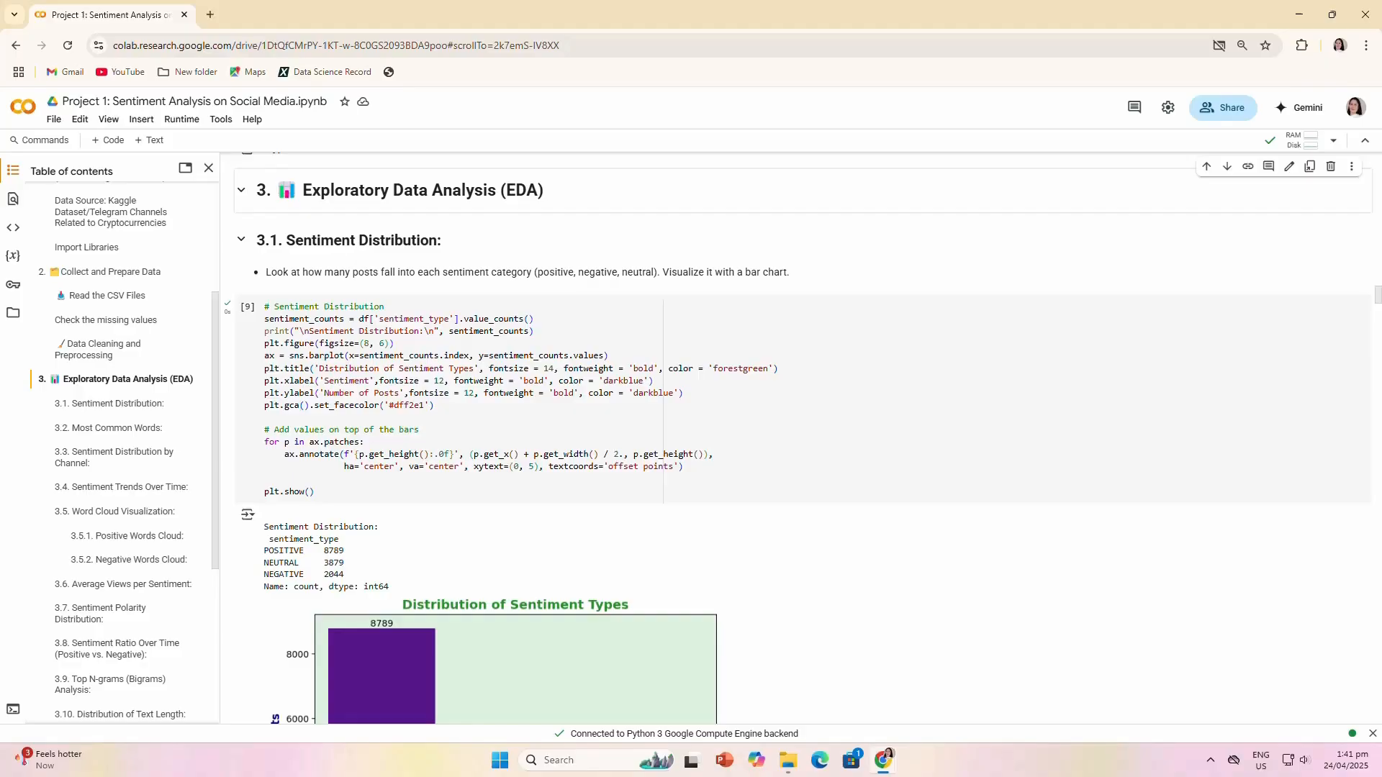
scroll("down", 3)
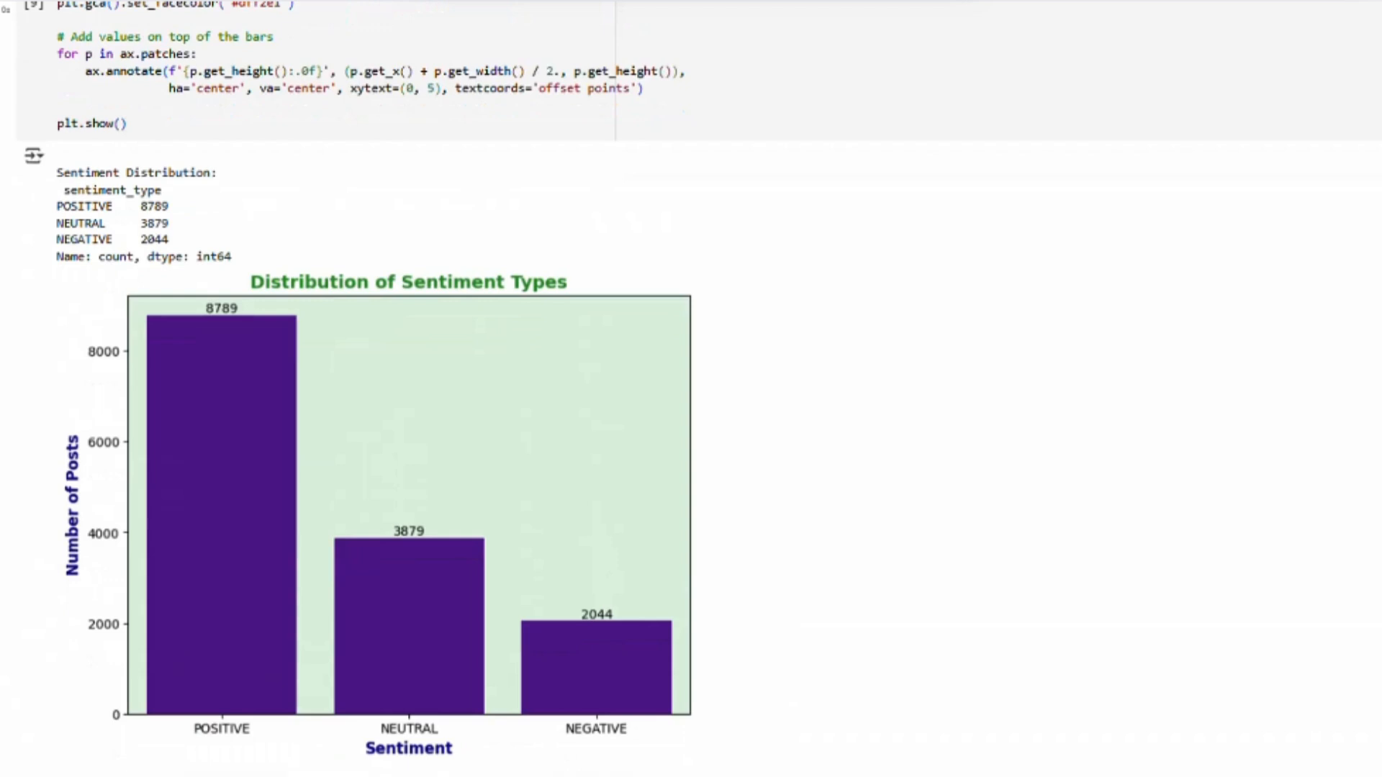
mouse_move(304, 265)
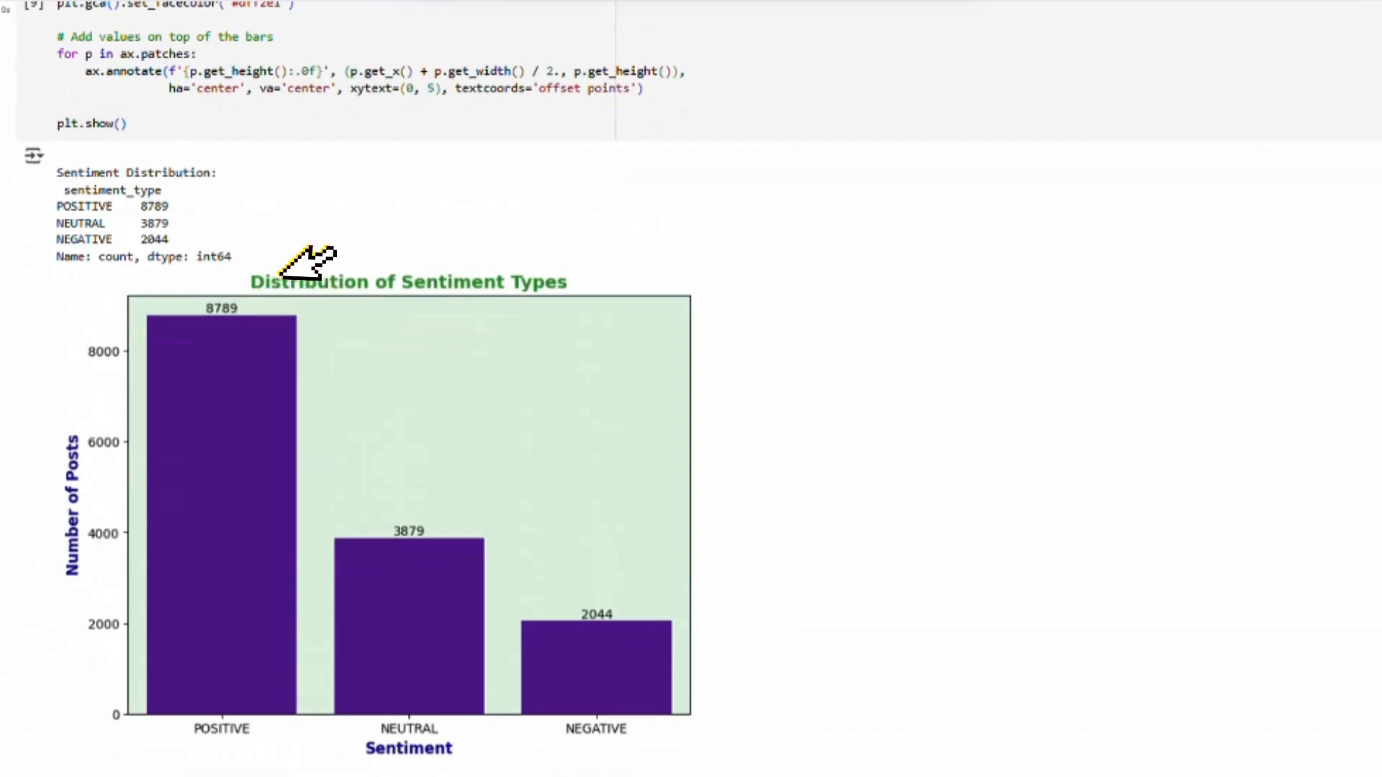
mouse_move(502, 519)
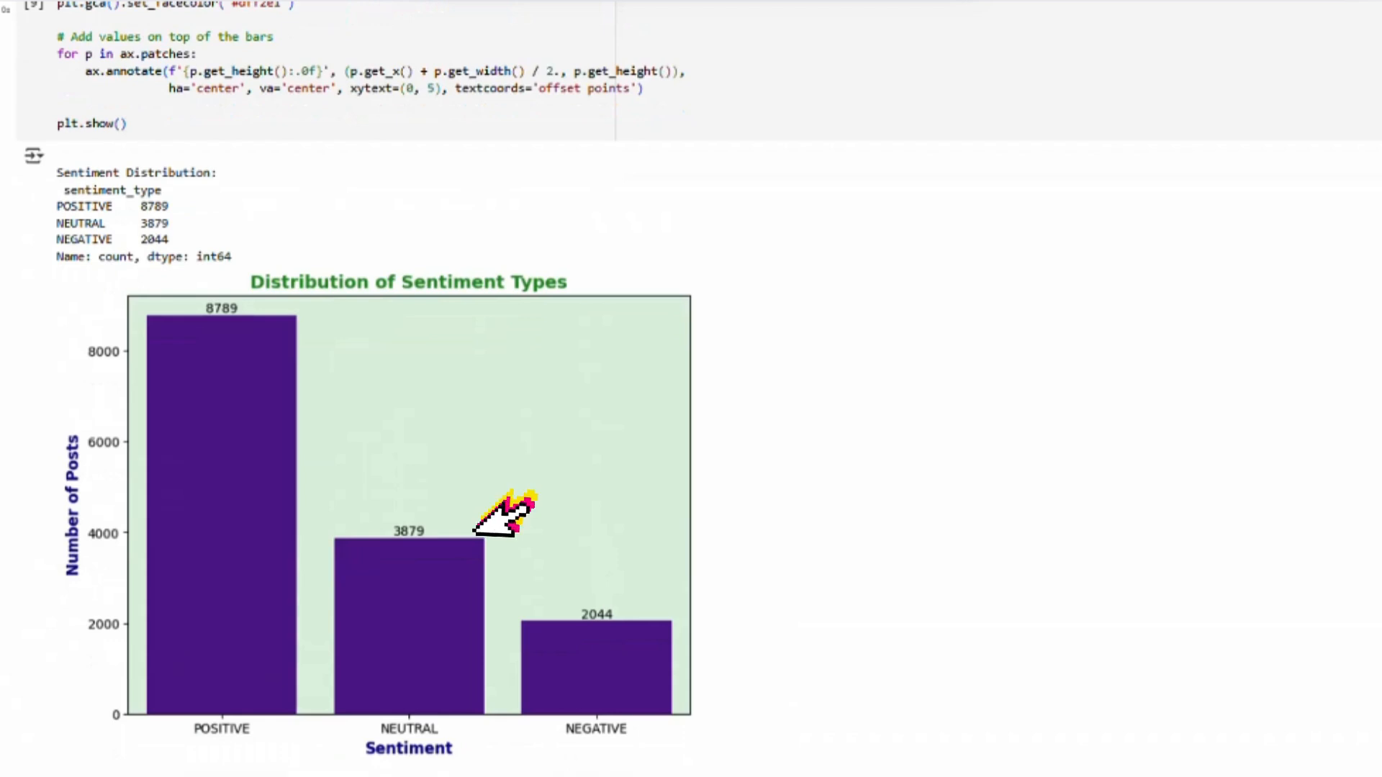
mouse_move(639, 614)
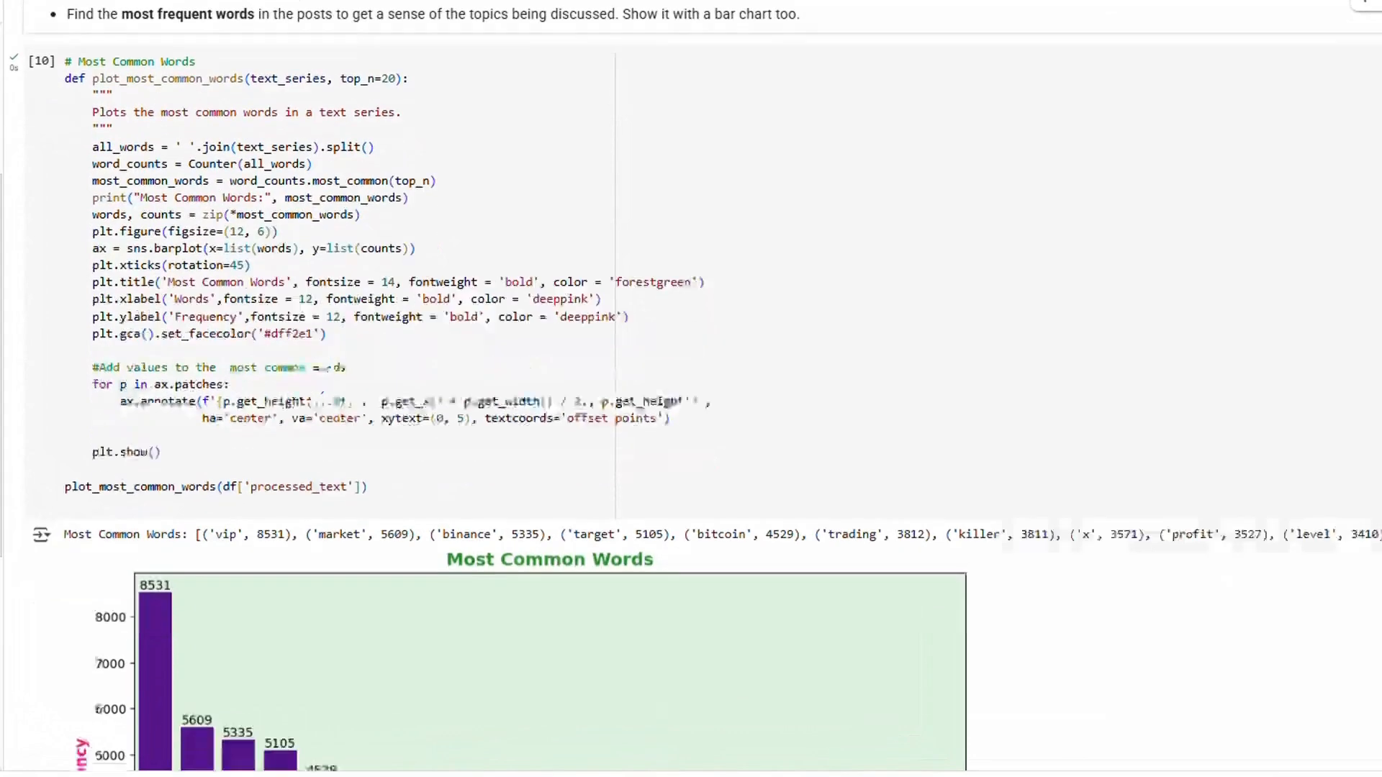
scroll("down", 3)
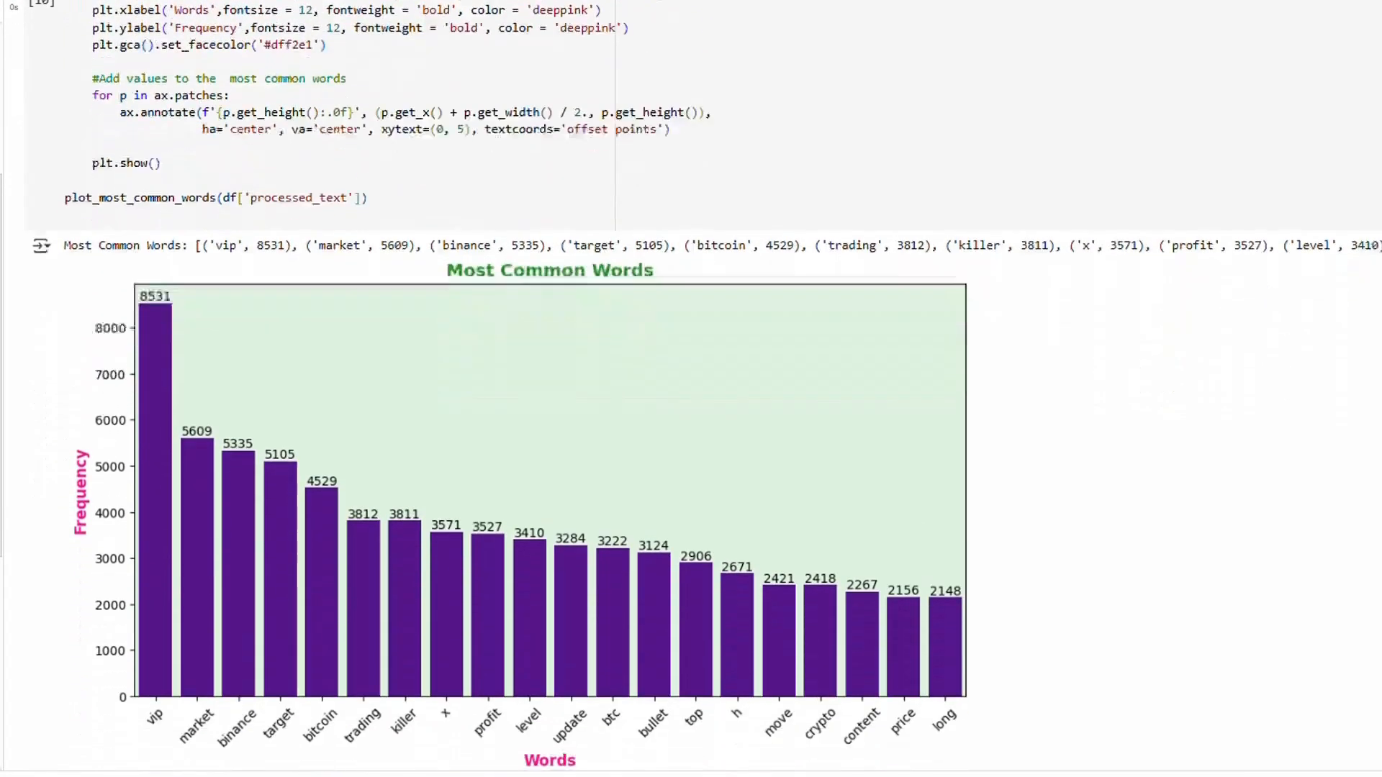
scroll("down", 3)
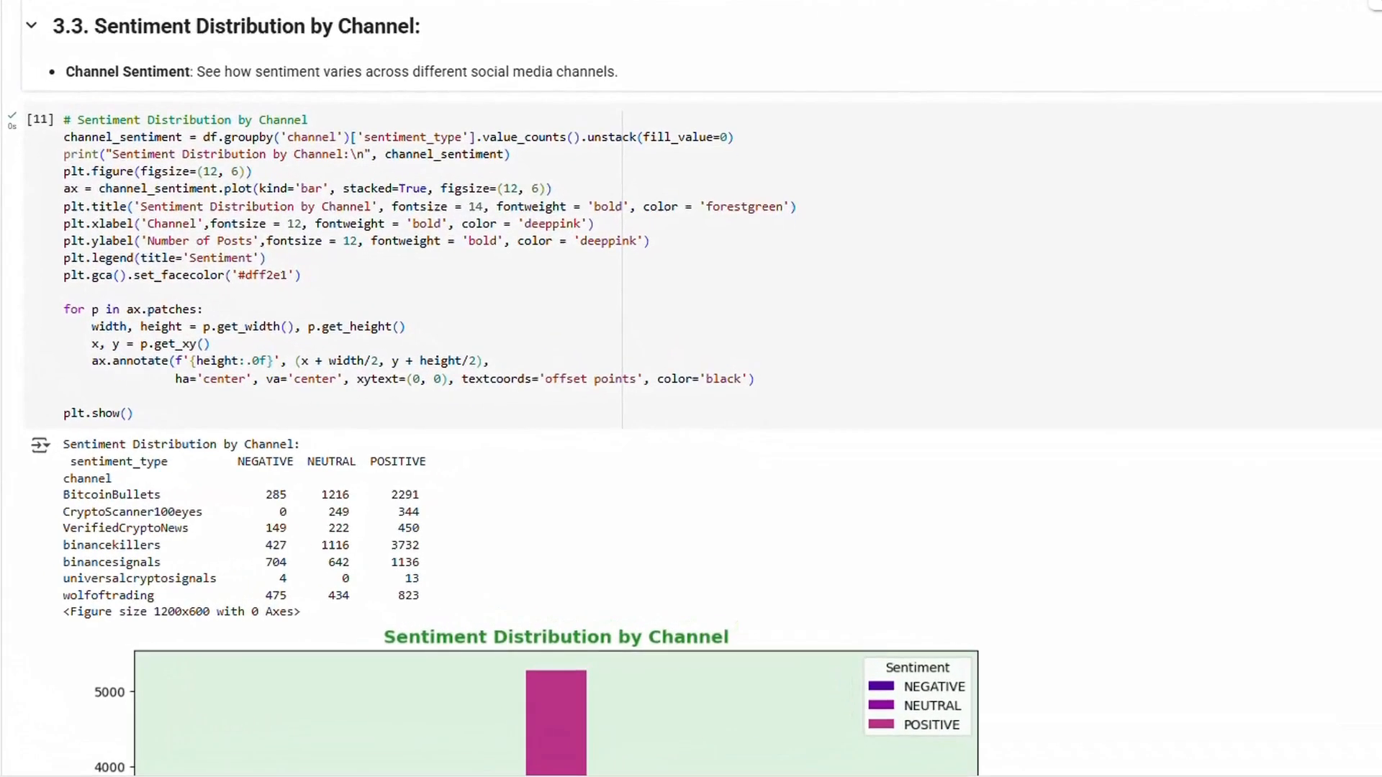
scroll("down", 3)
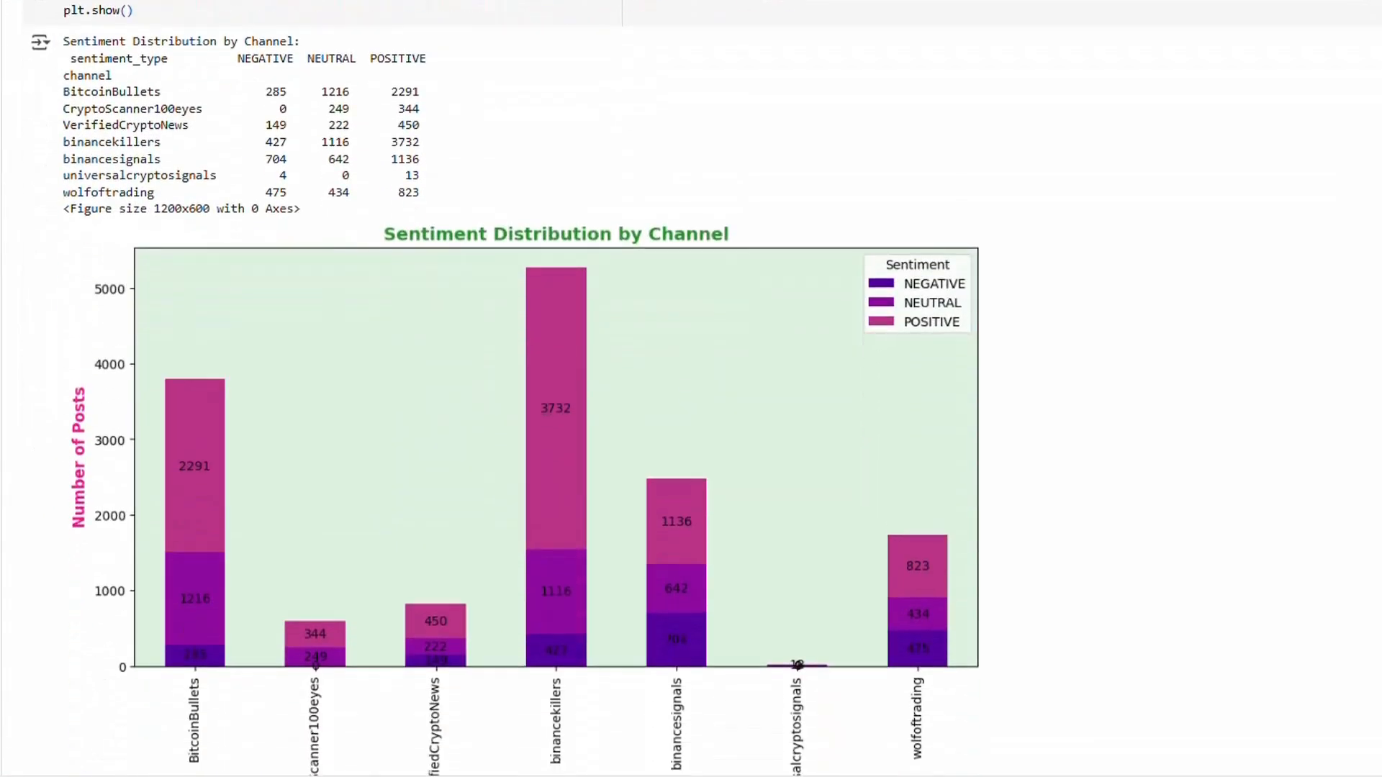
scroll("down", 3)
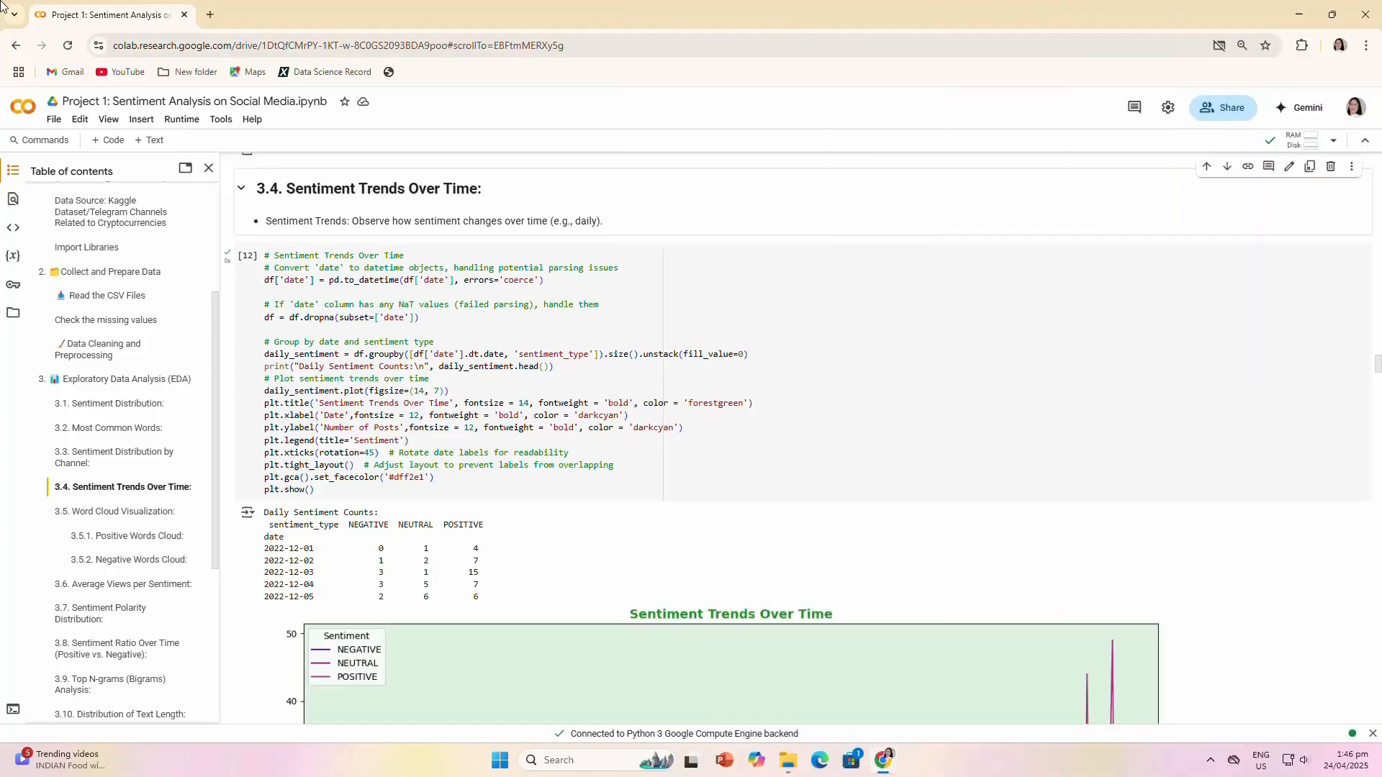
scroll("down", 3)
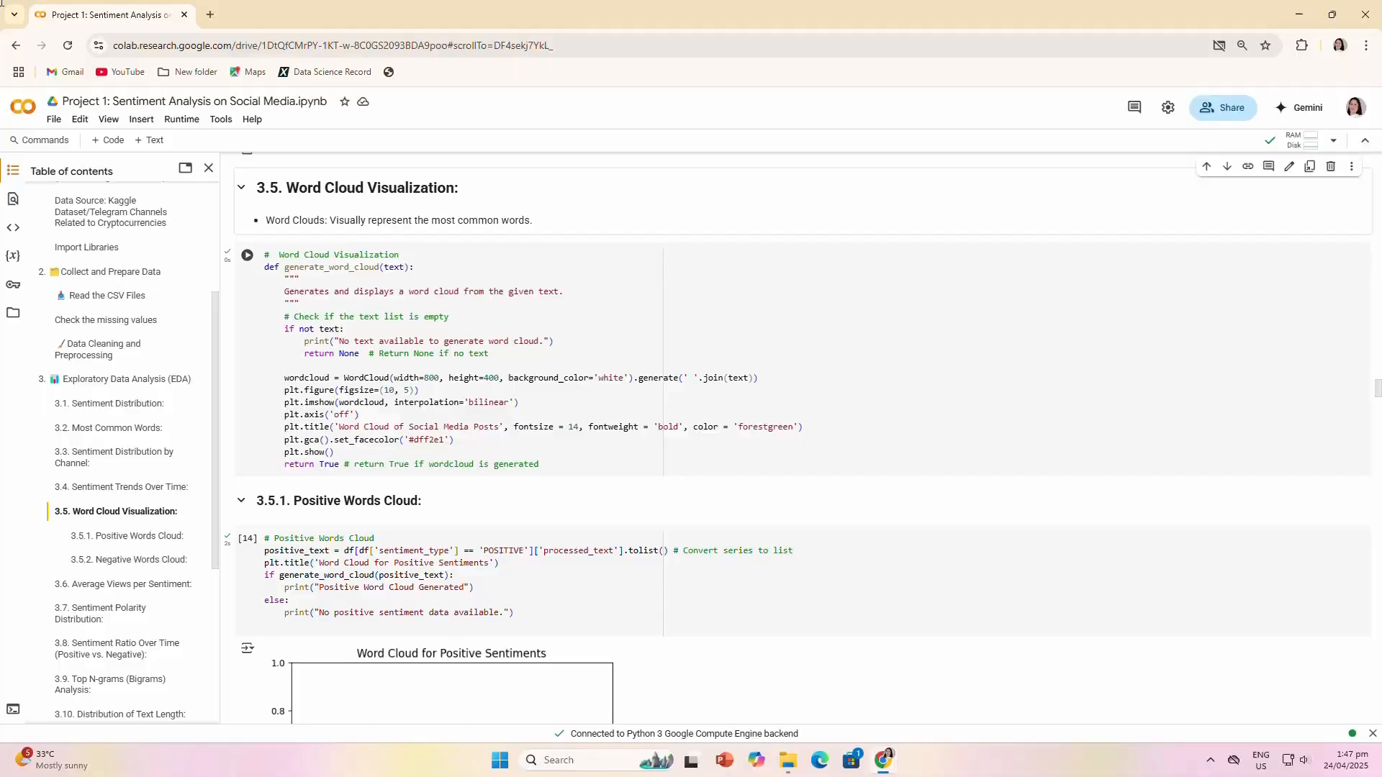
scroll("down", 3)
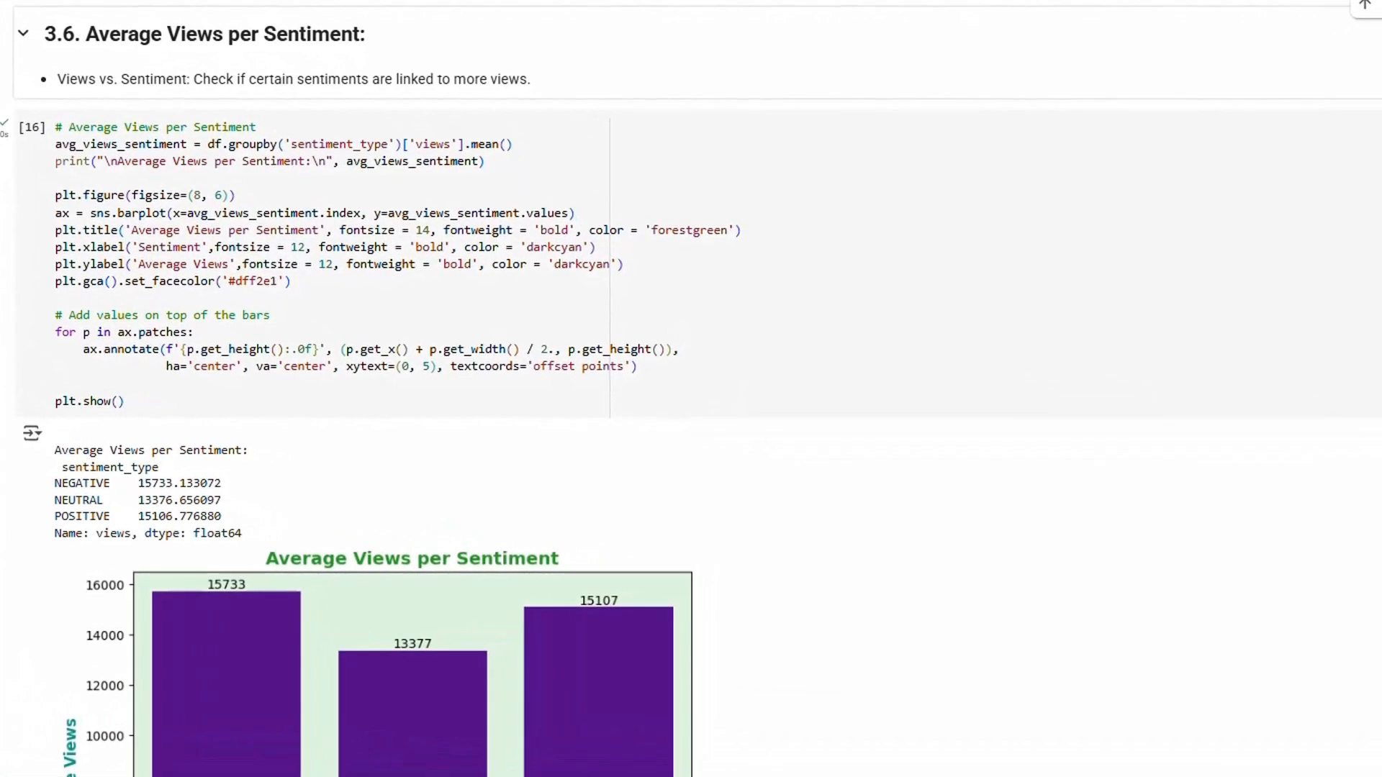
scroll("down", 3)
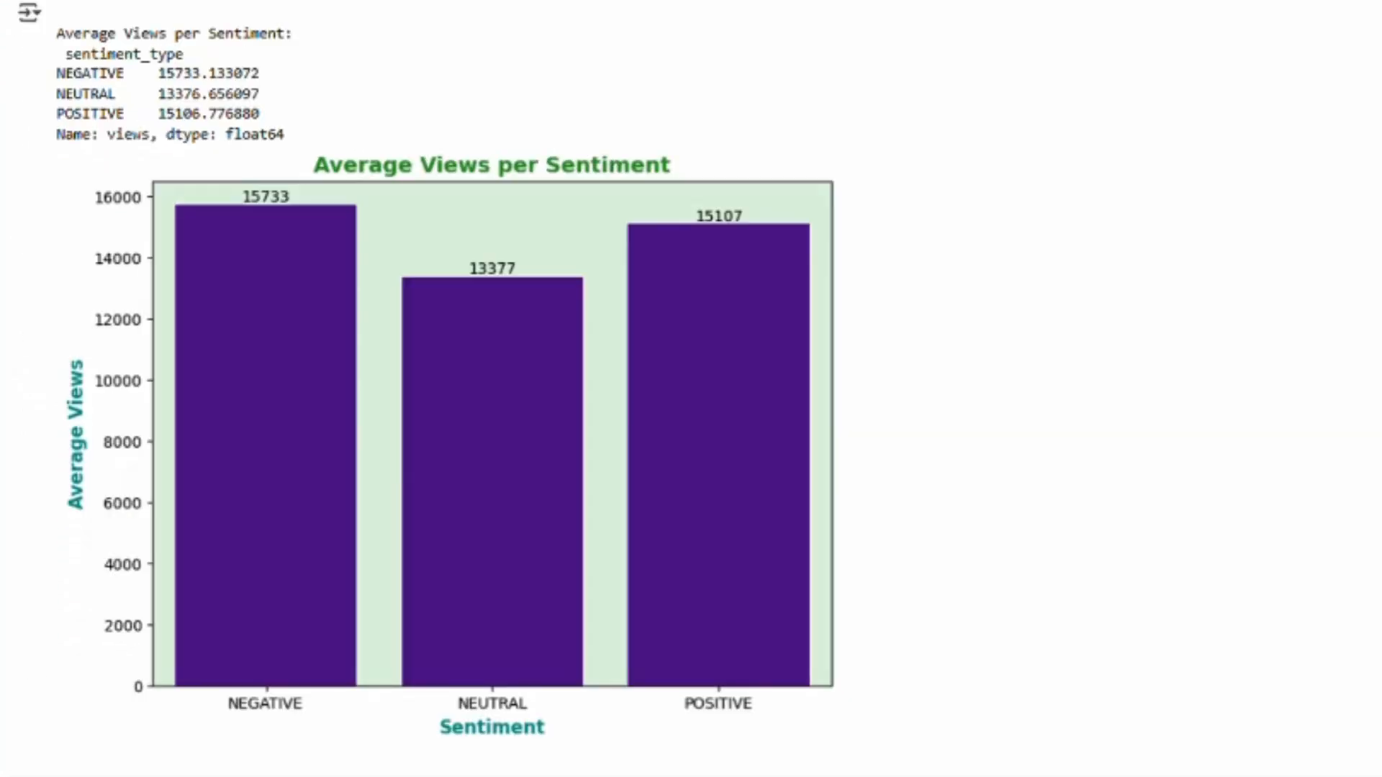
scroll("down", 3)
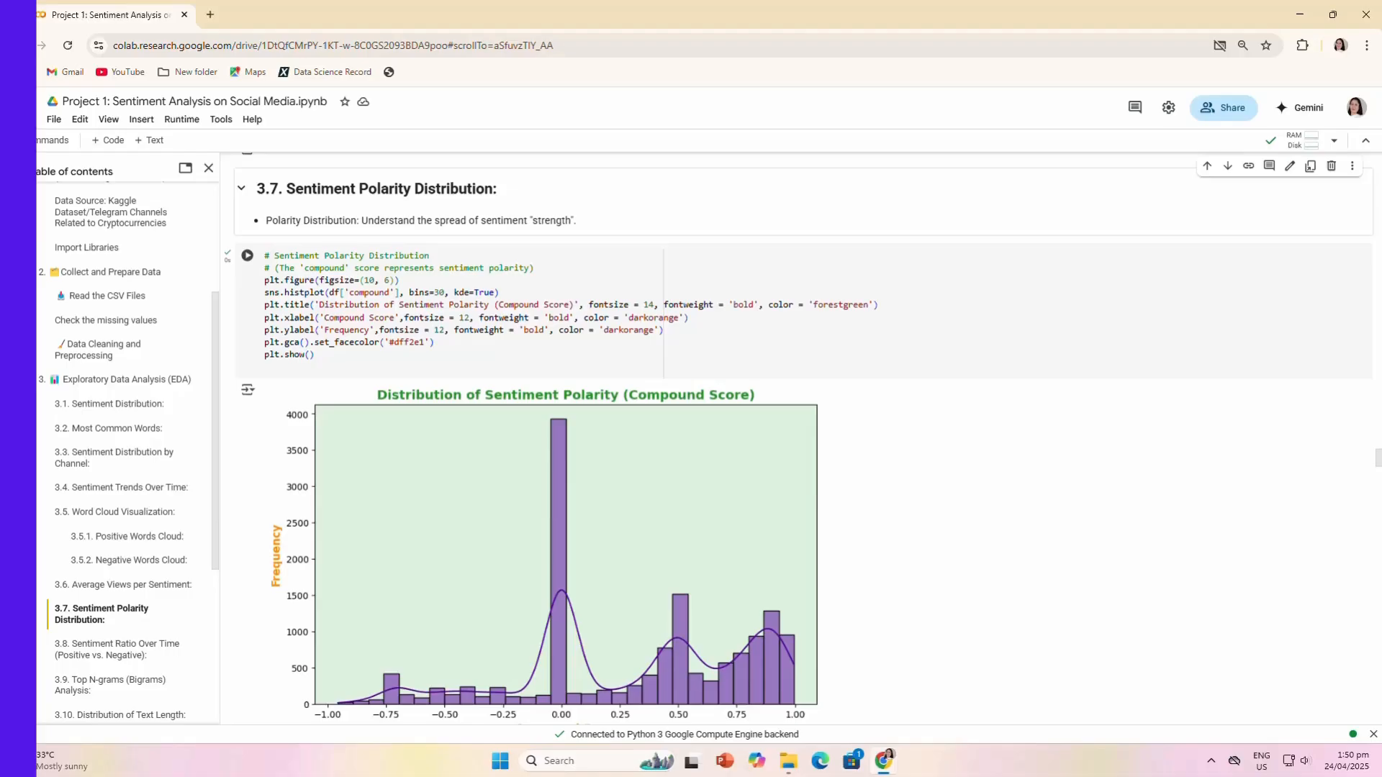
scroll("down", 3)
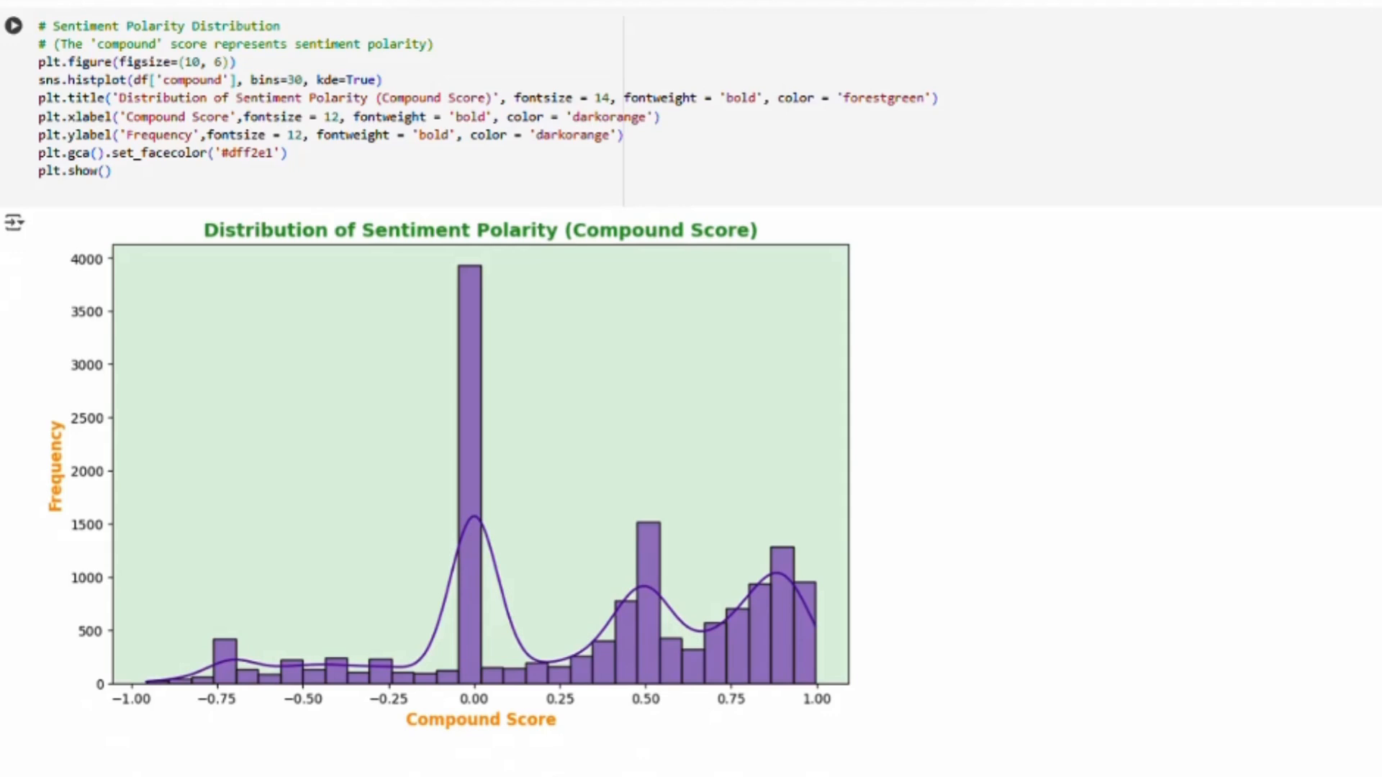
scroll("down", 3)
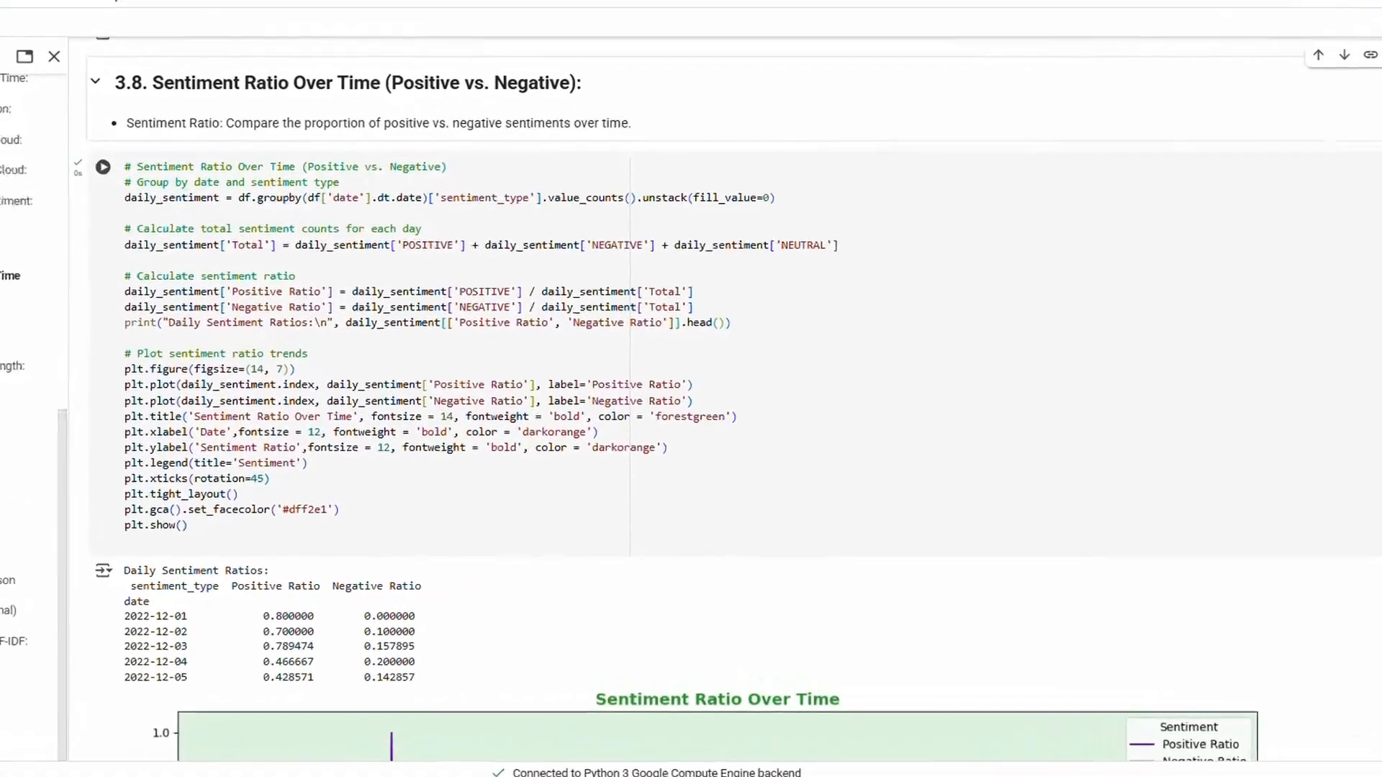
scroll("down", 3)
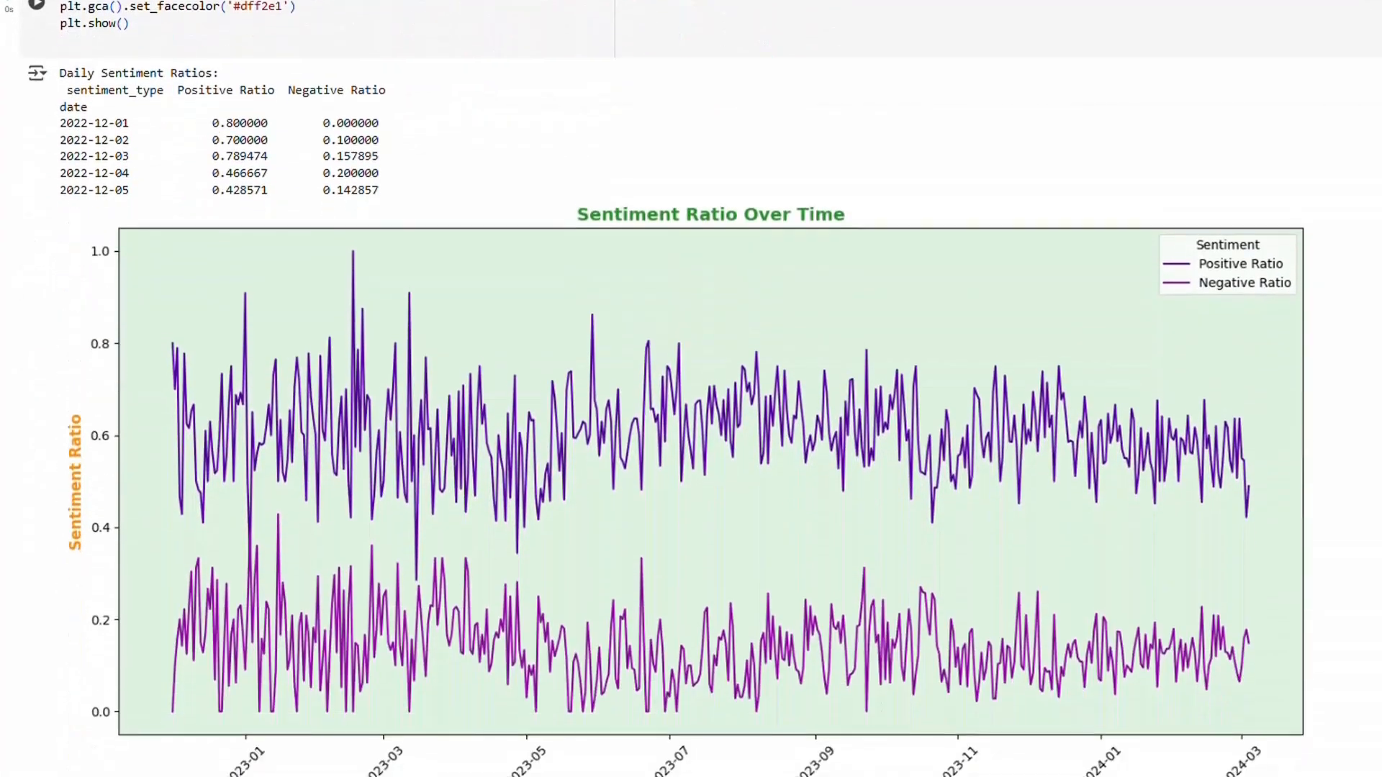
scroll("down", 3)
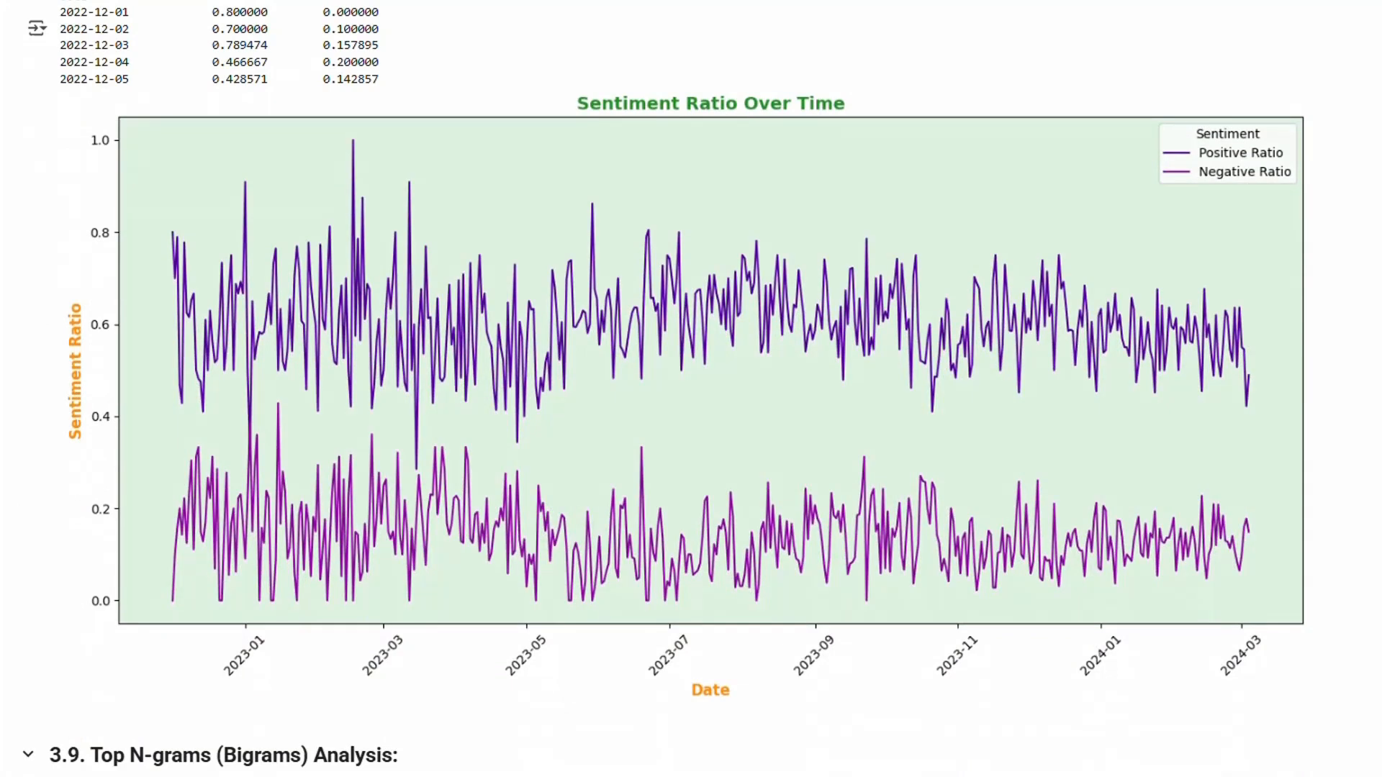
scroll("down", 3)
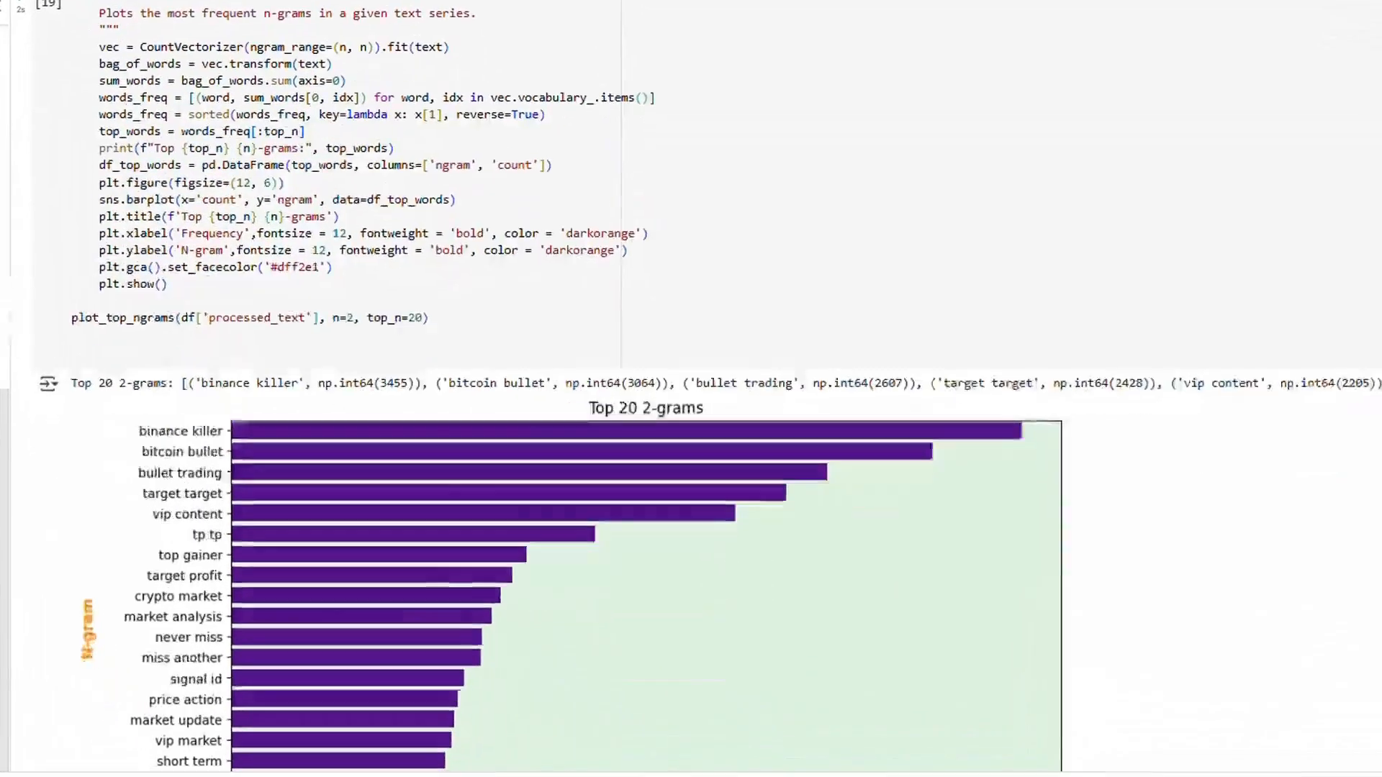
scroll("down", 3)
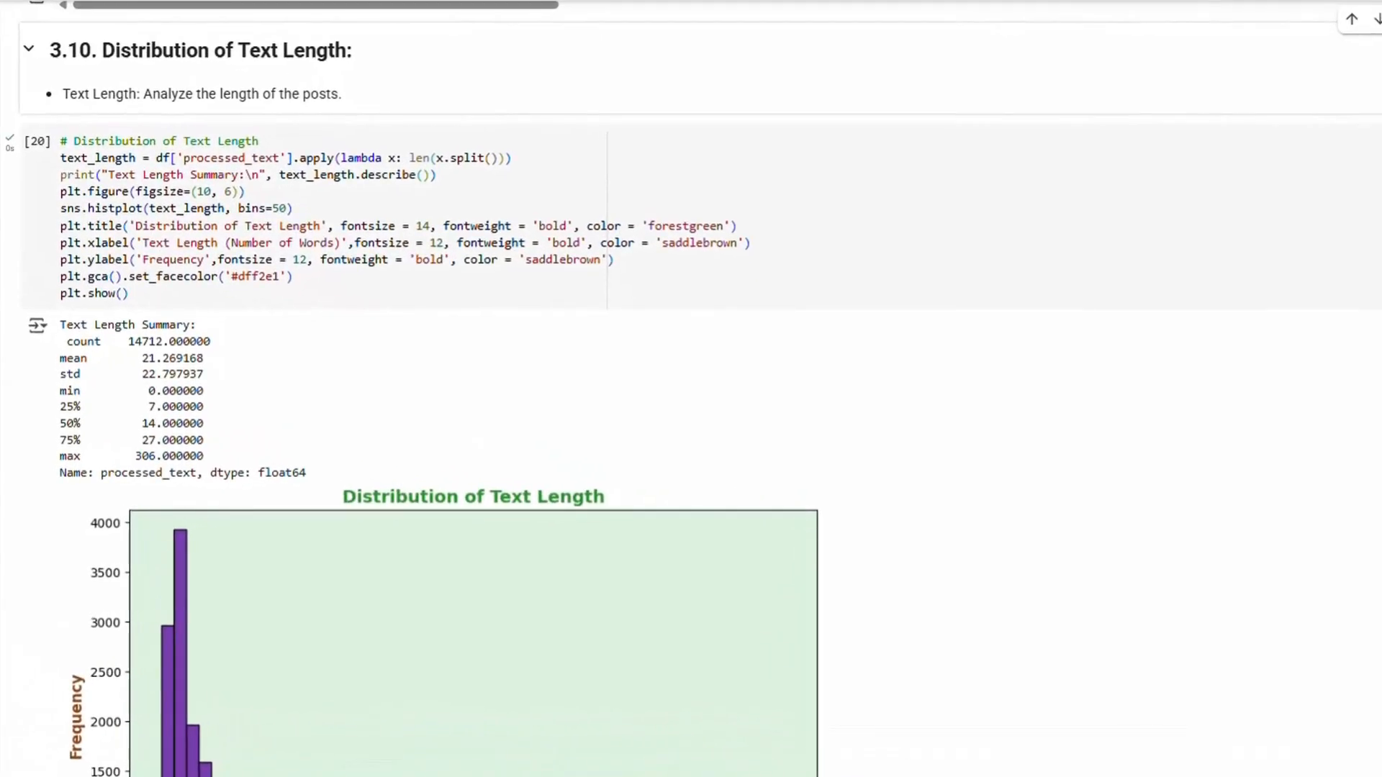
scroll("down", 3)
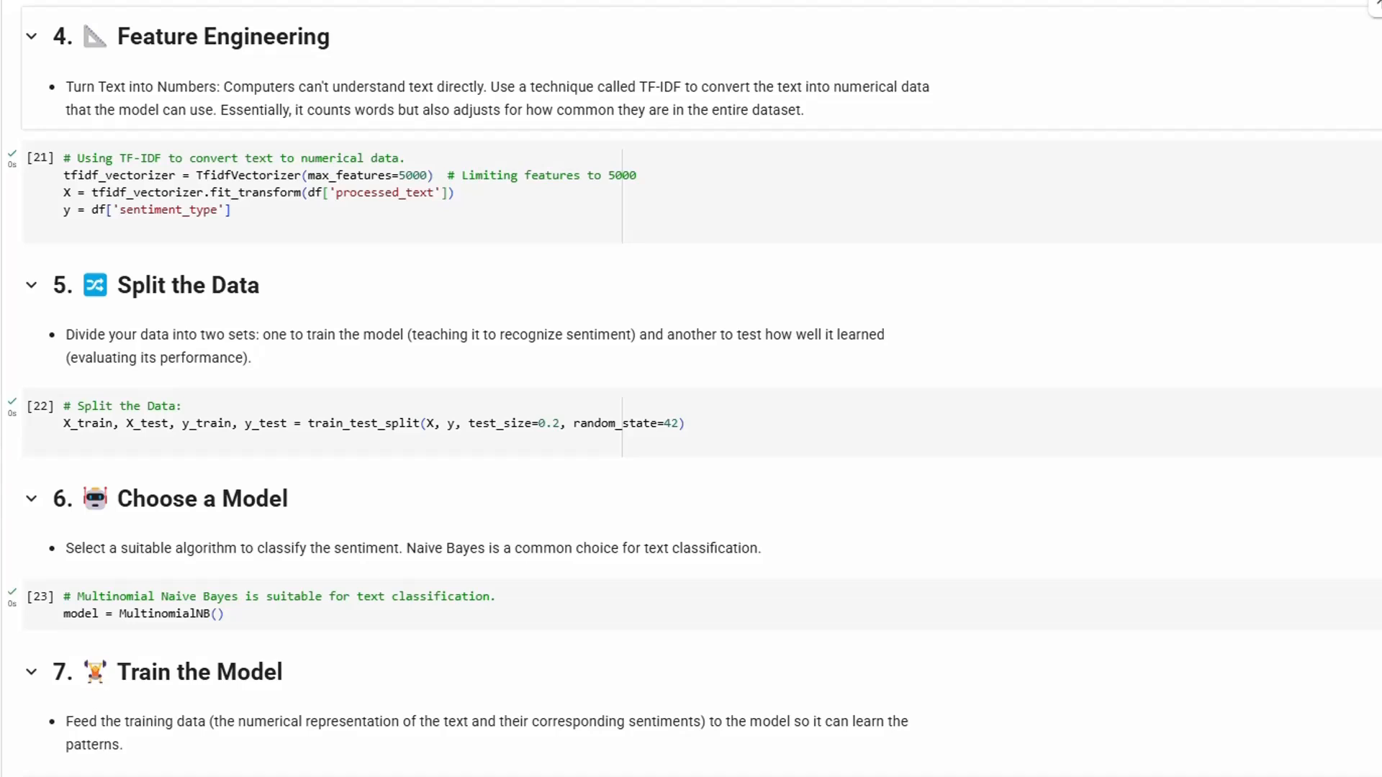
mouse_move(238, 287)
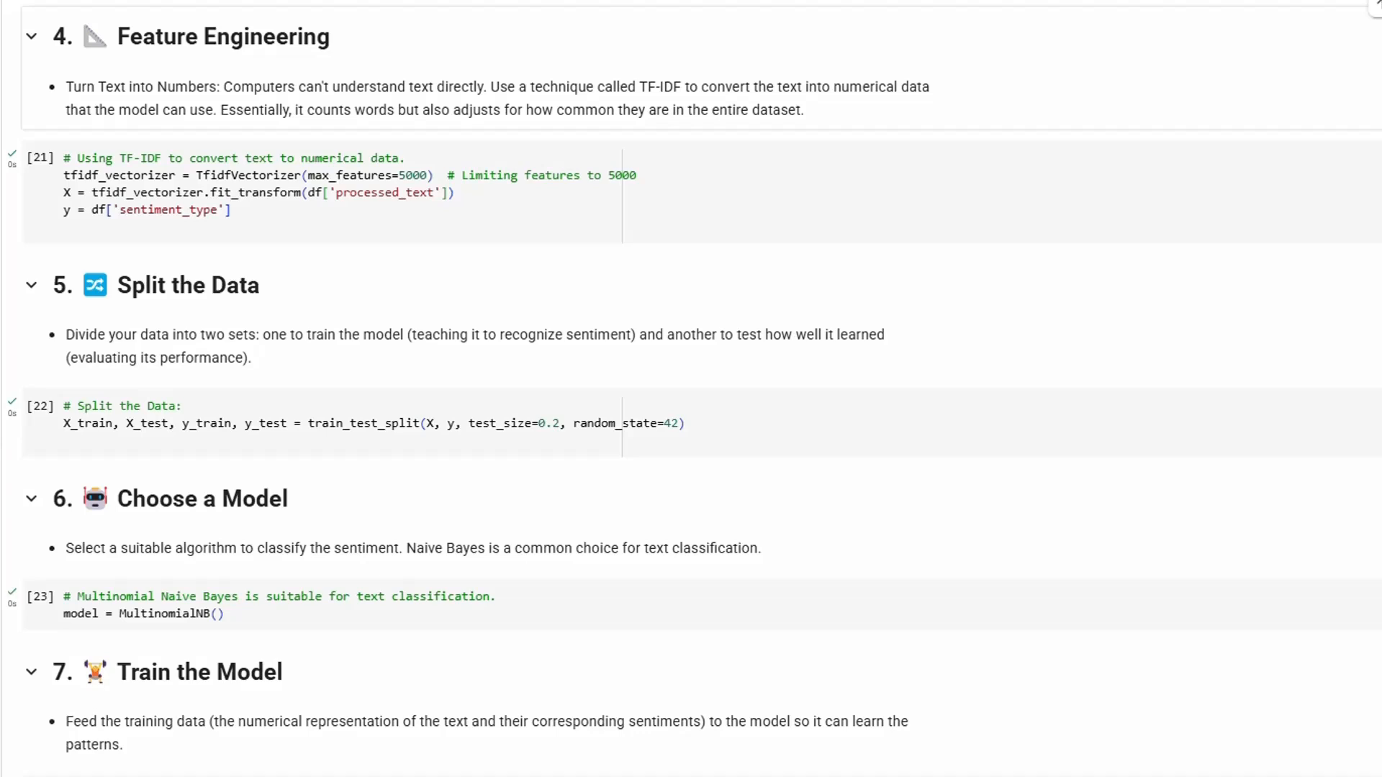
mouse_move(300, 515)
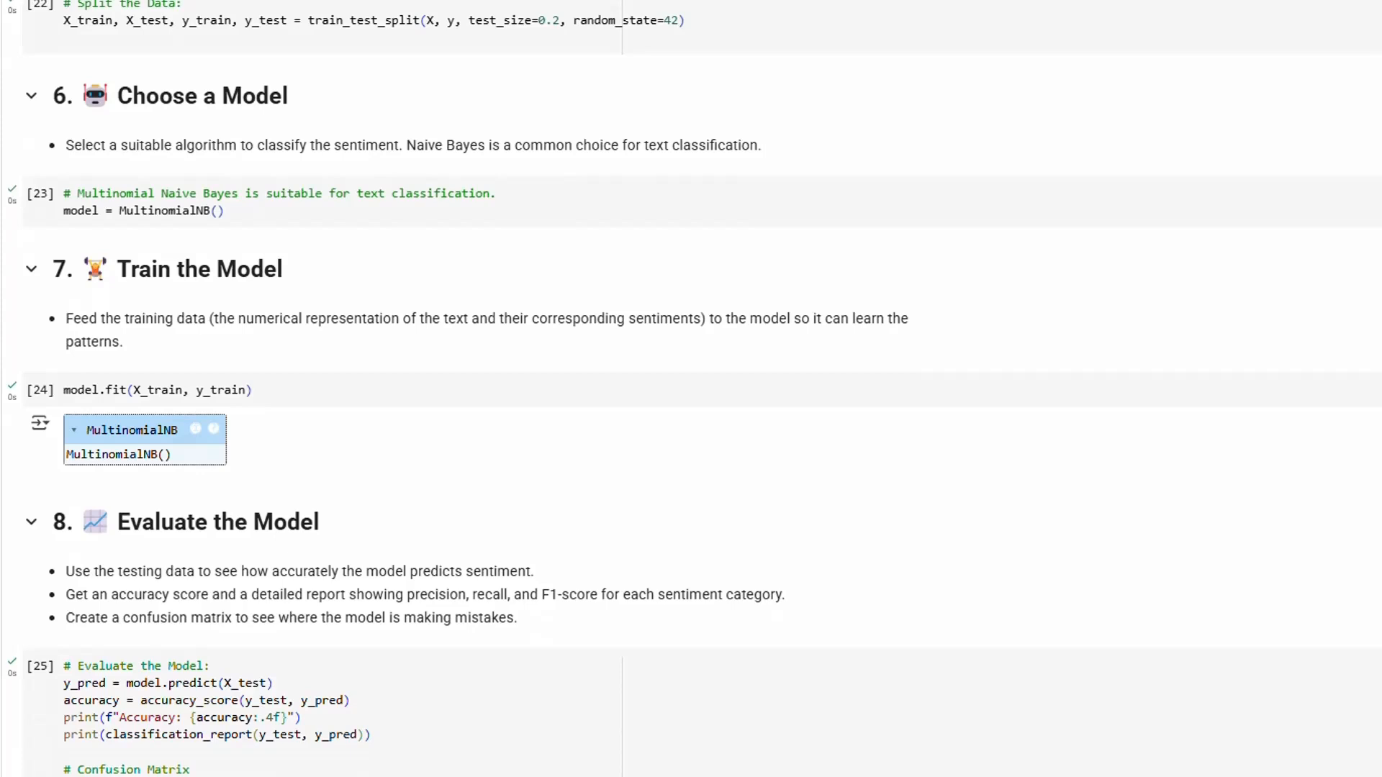
mouse_move(228, 291)
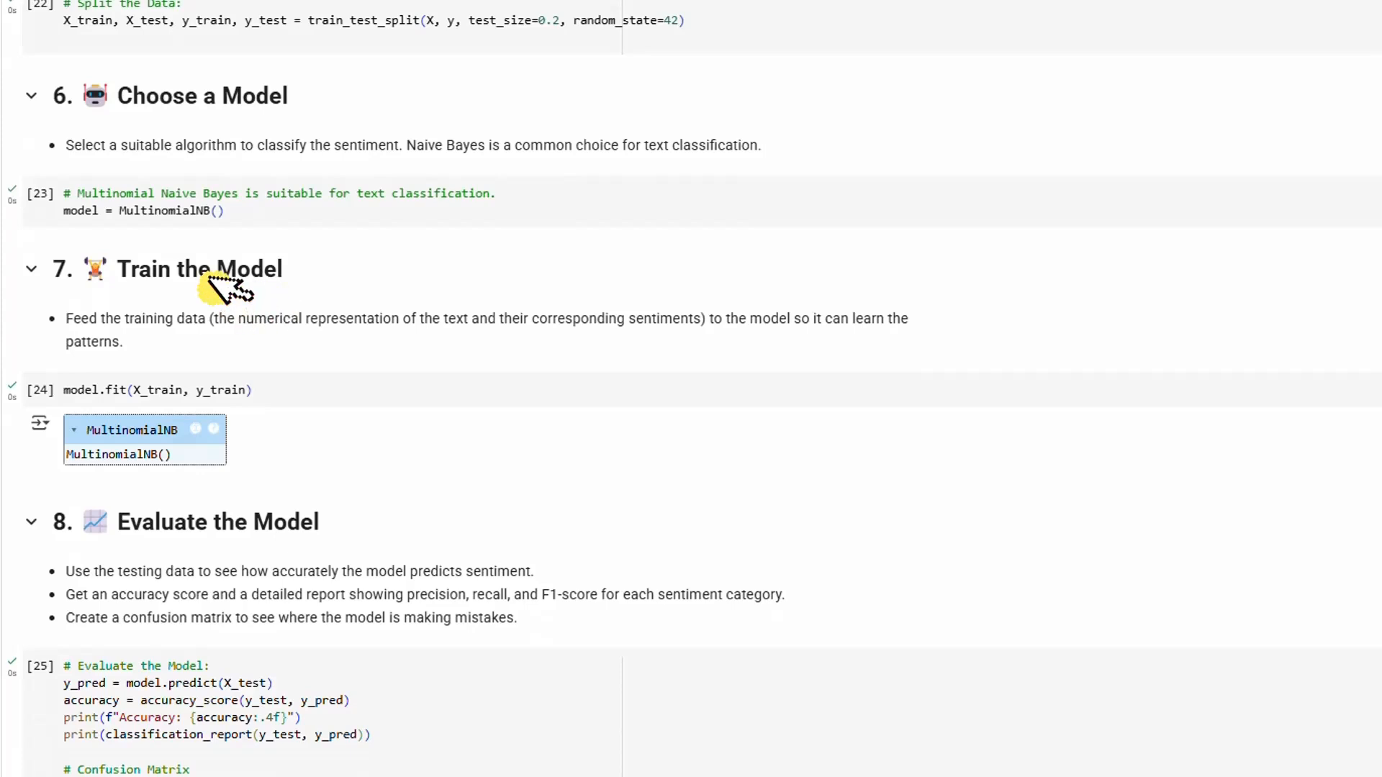
scroll("down", 3)
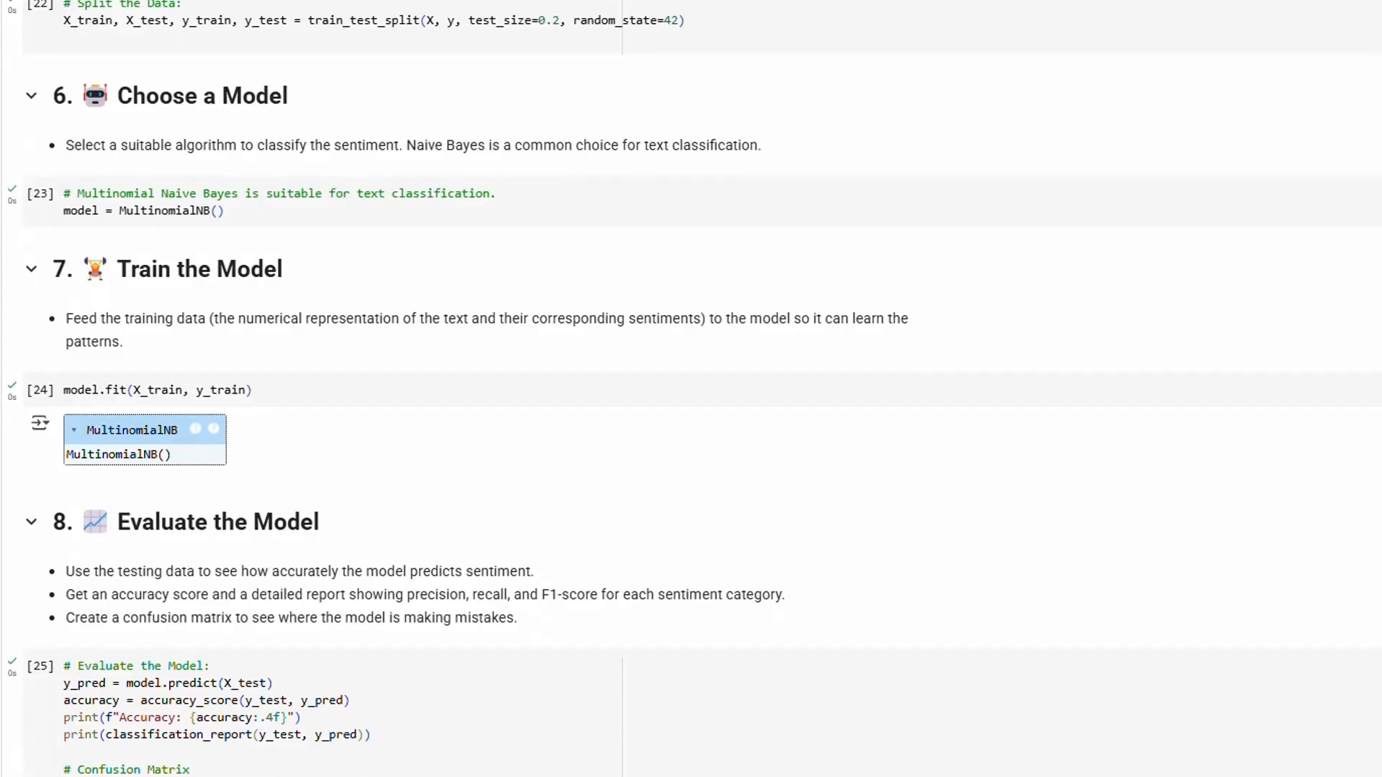
scroll("down", 3)
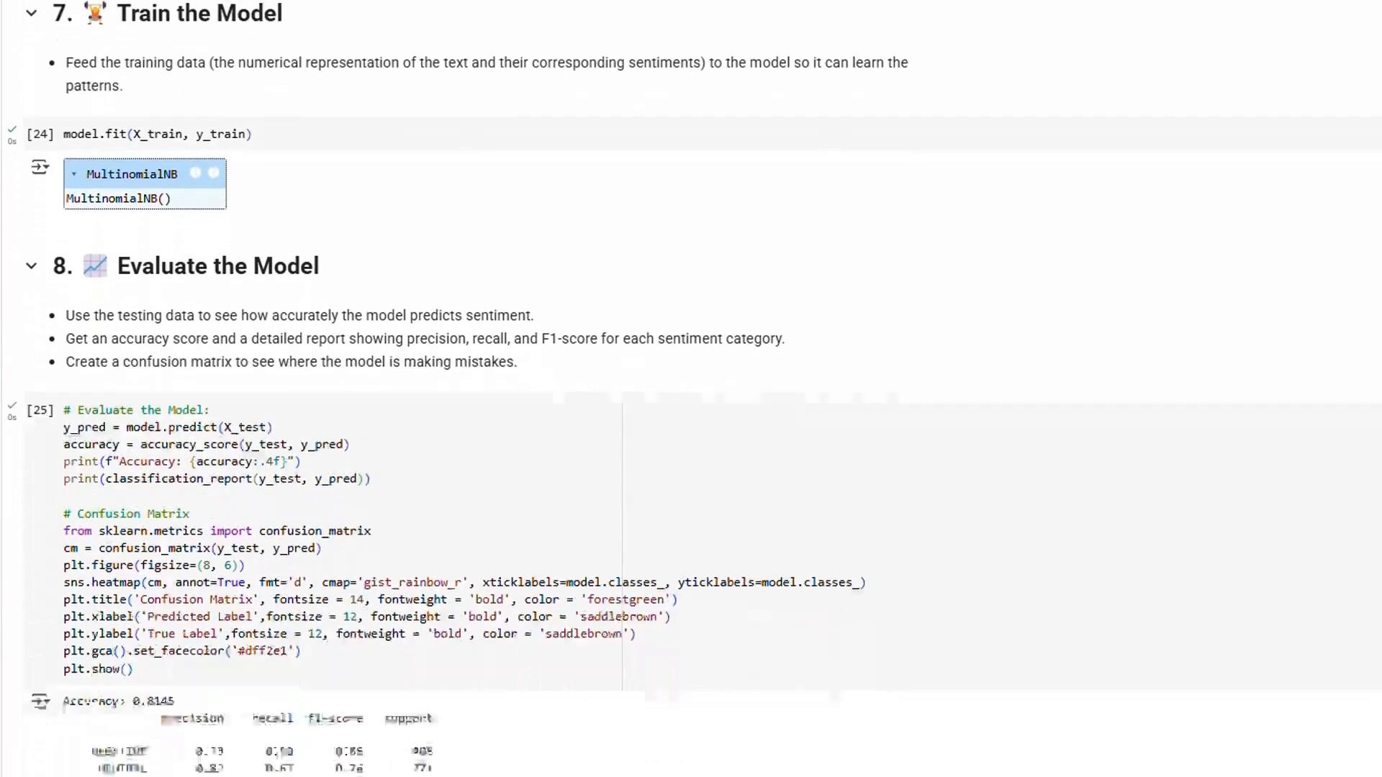
scroll("down", 3)
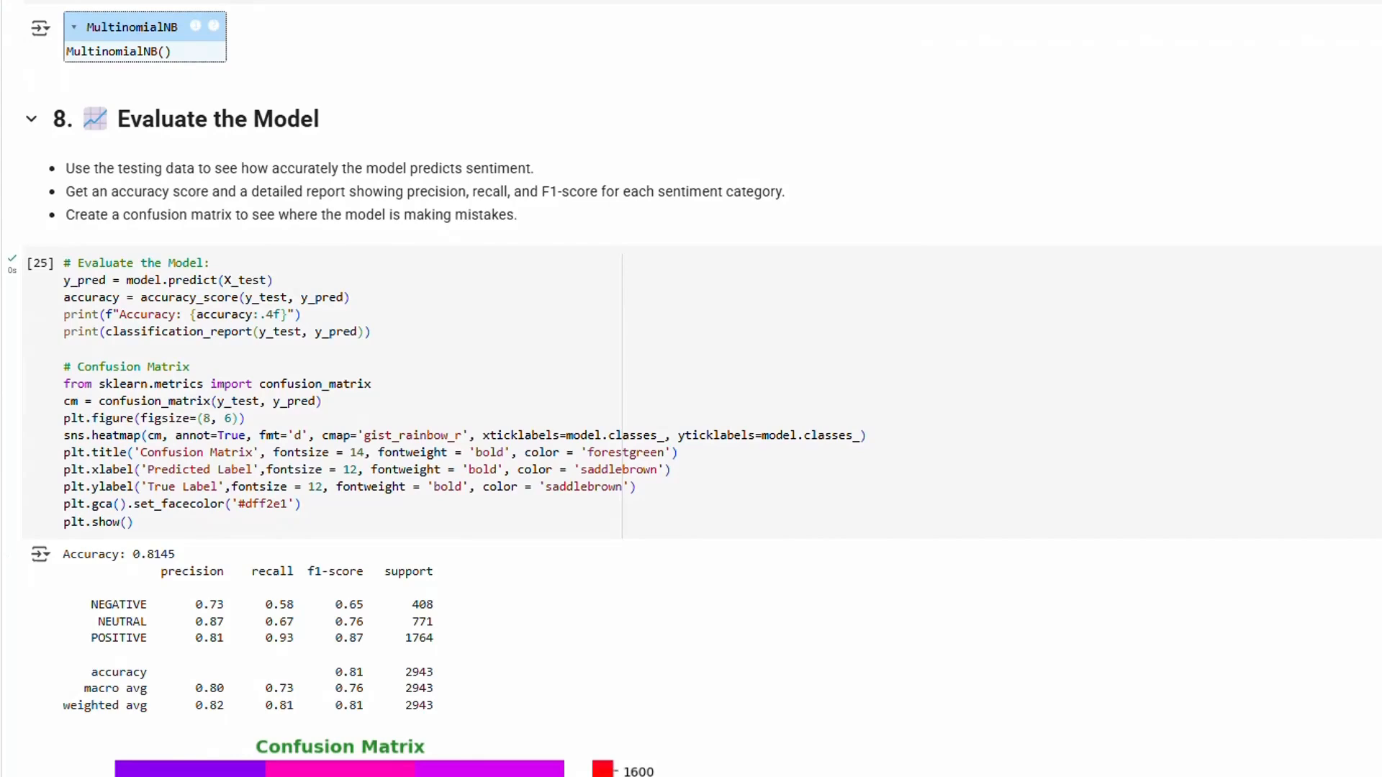
scroll("down", 3)
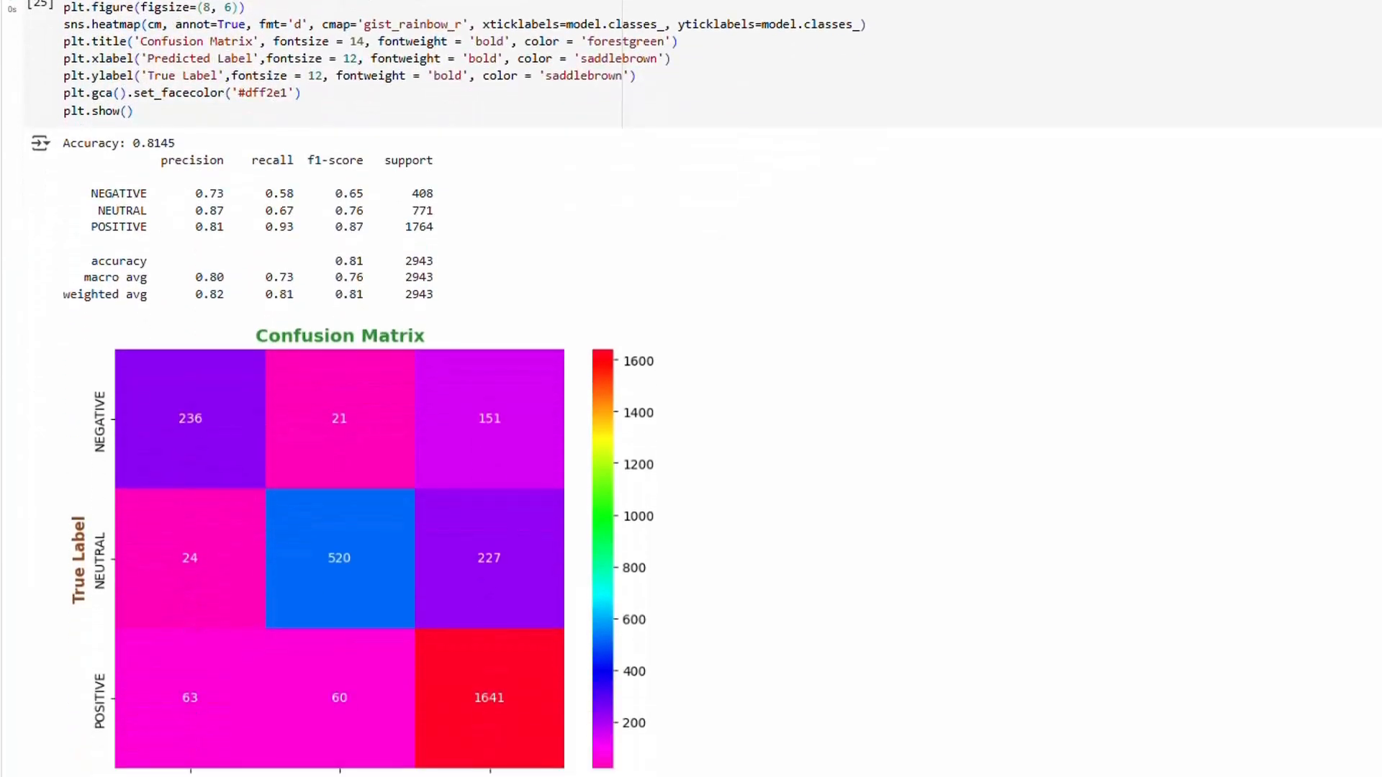
scroll("down", 3)
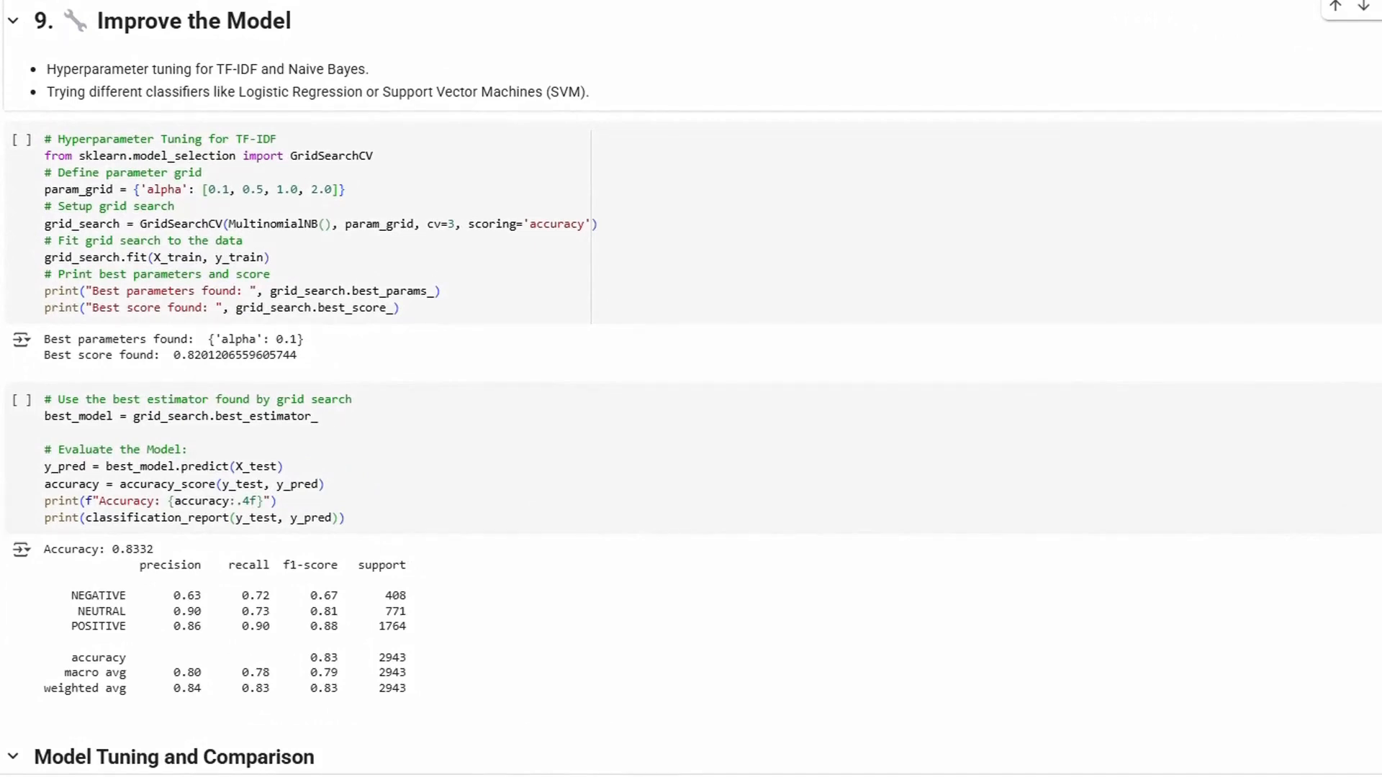
scroll("down", 3)
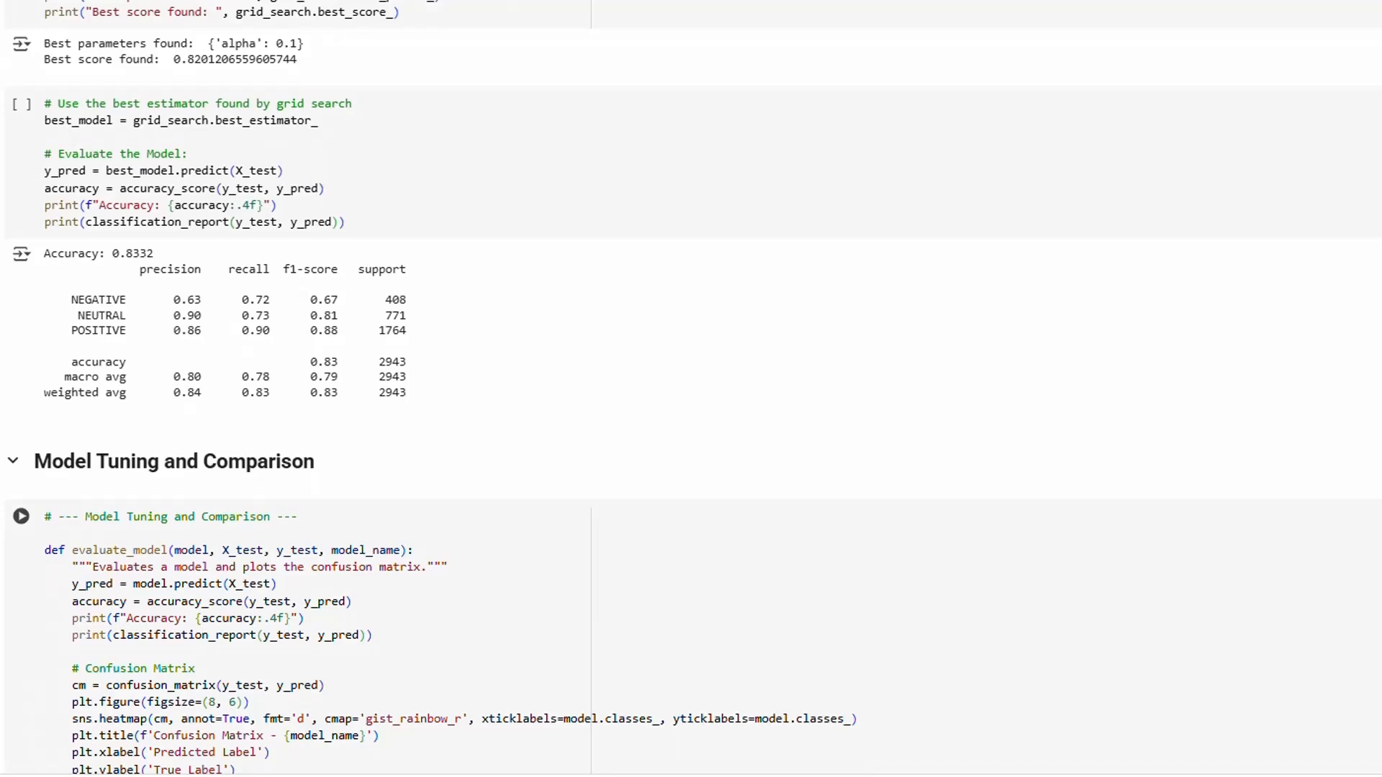
scroll("down", 3)
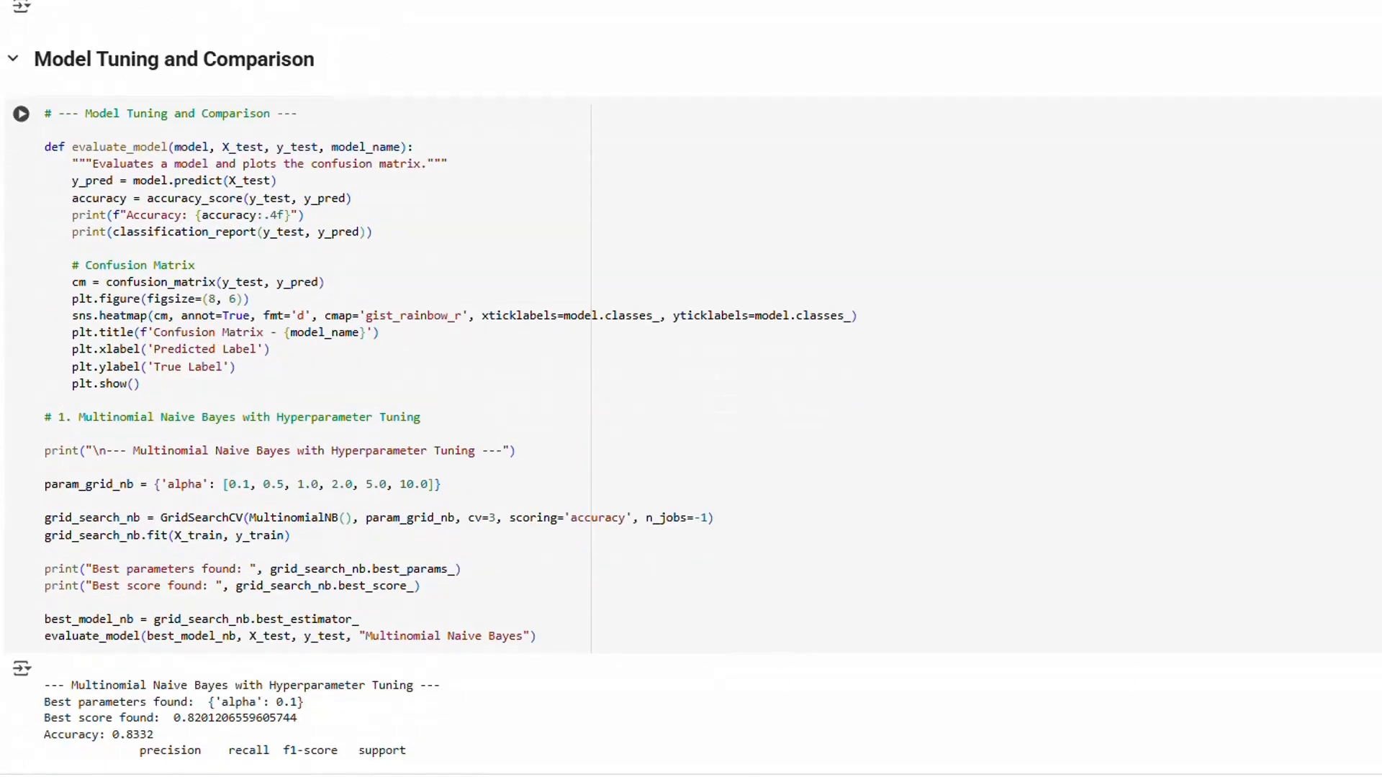